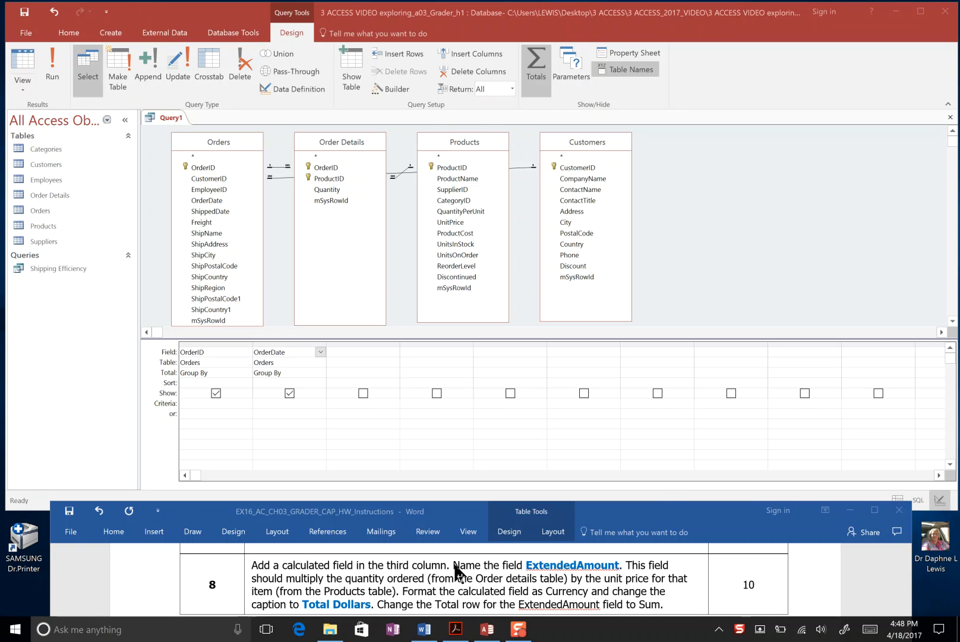
- Open the Expression Builder for the empty third grid column and expand the database objects node
left_click(361, 352)
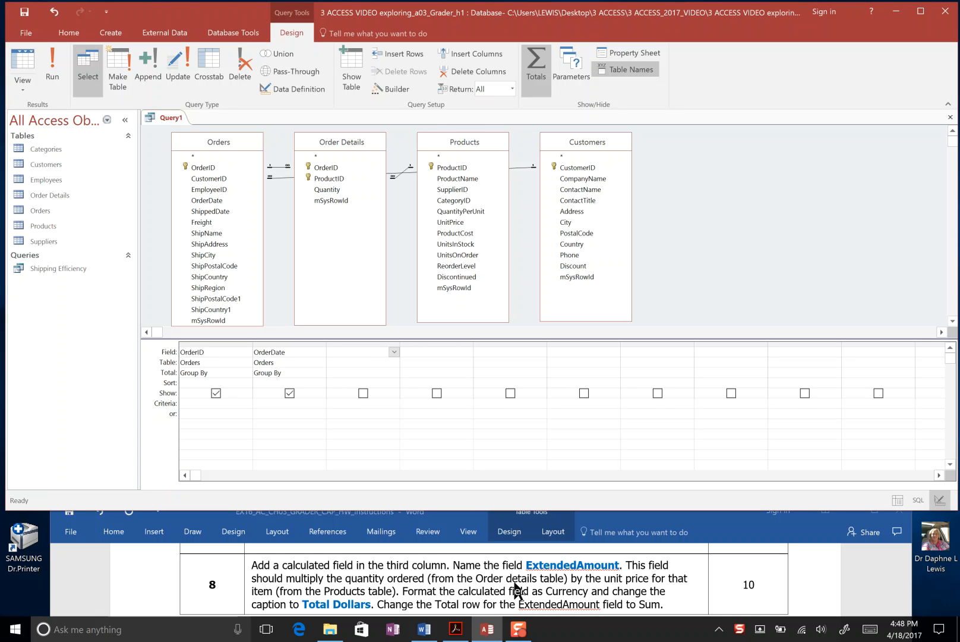
left_click(331, 351)
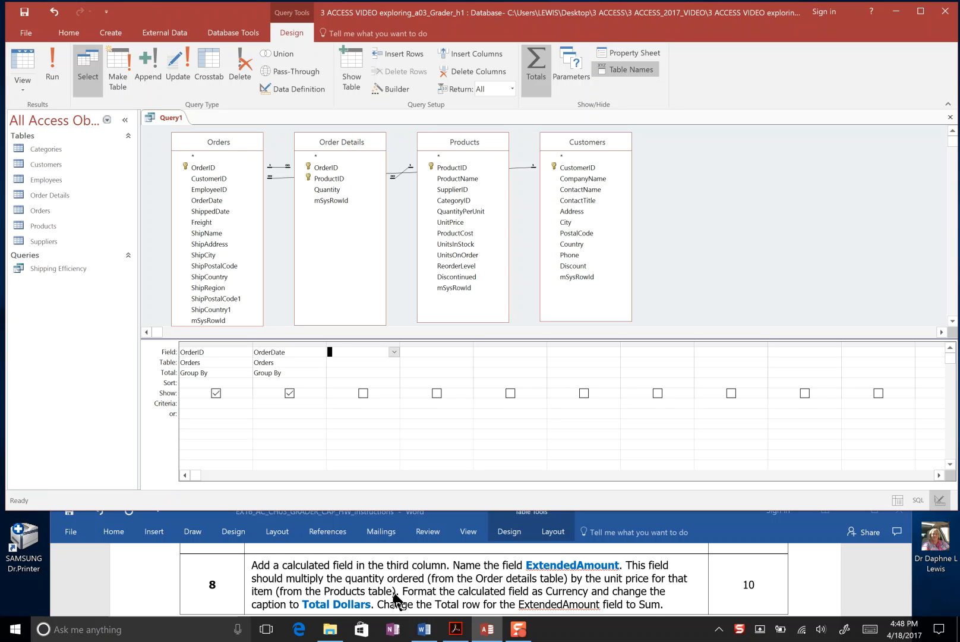
mouse_move(379, 606)
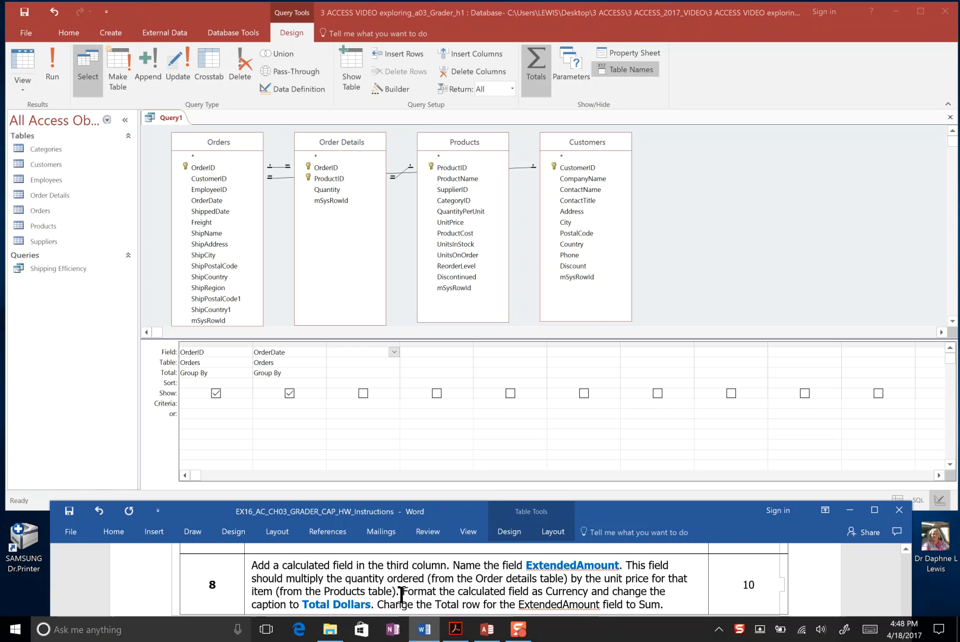
scroll("down", 3)
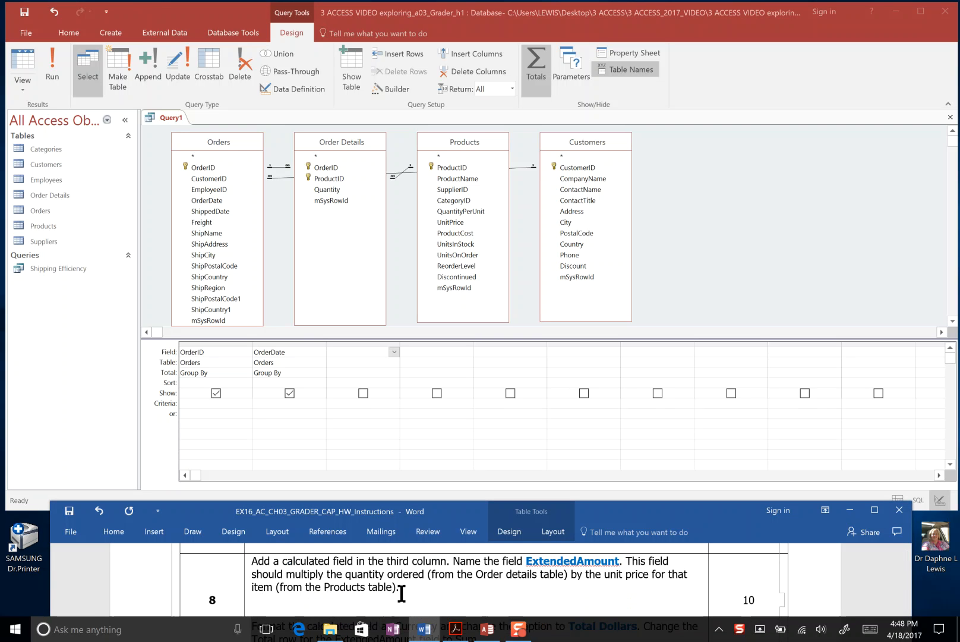
mouse_move(392, 389)
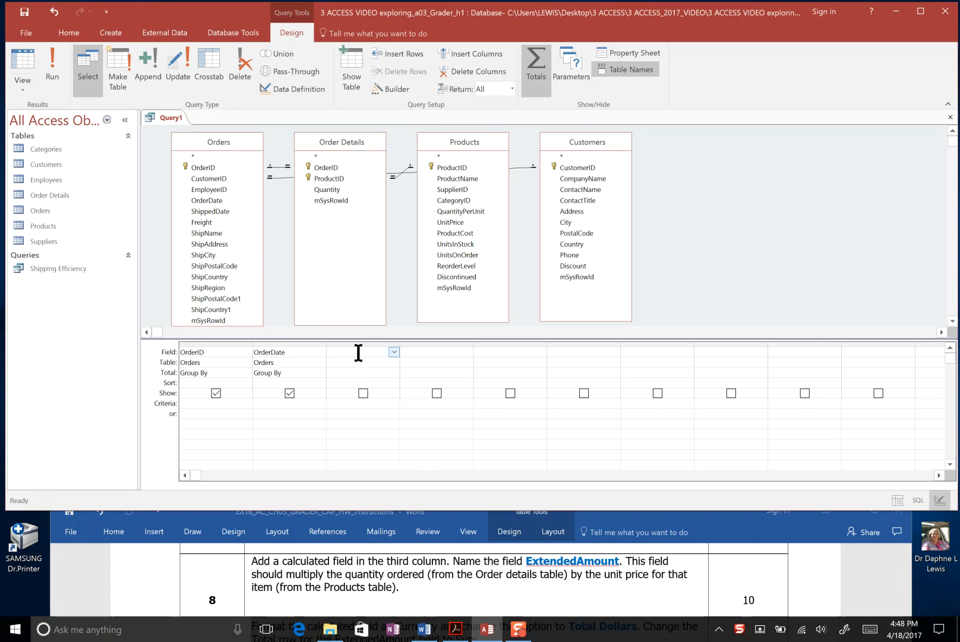
mouse_move(346, 248)
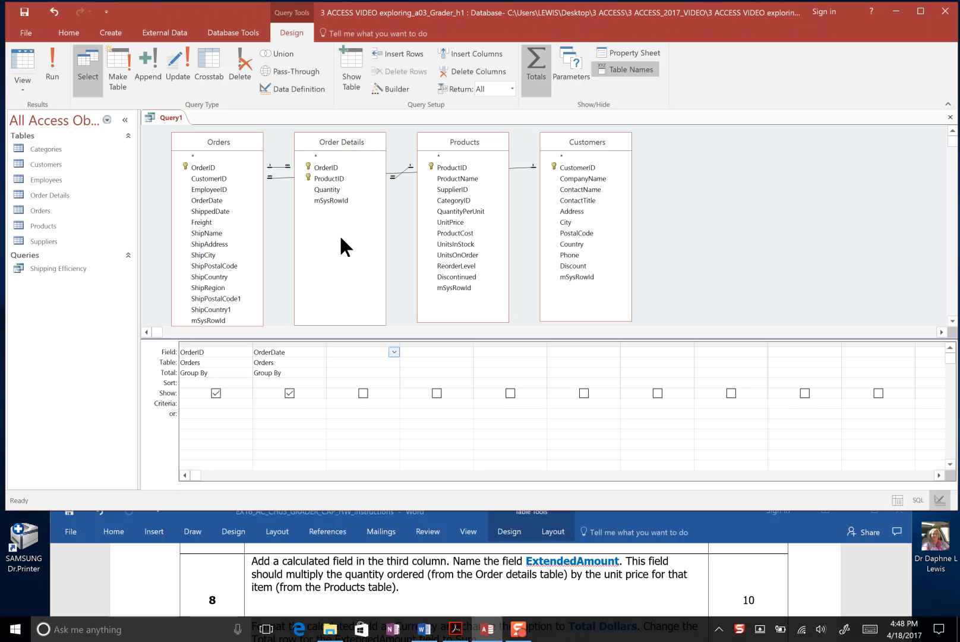
left_click(356, 352)
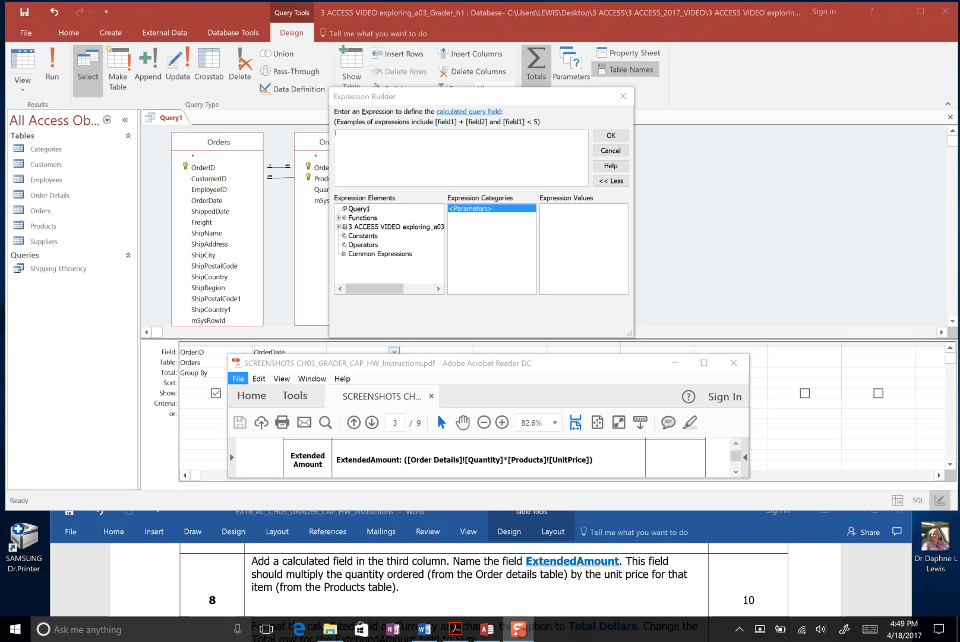
mouse_move(517, 131)
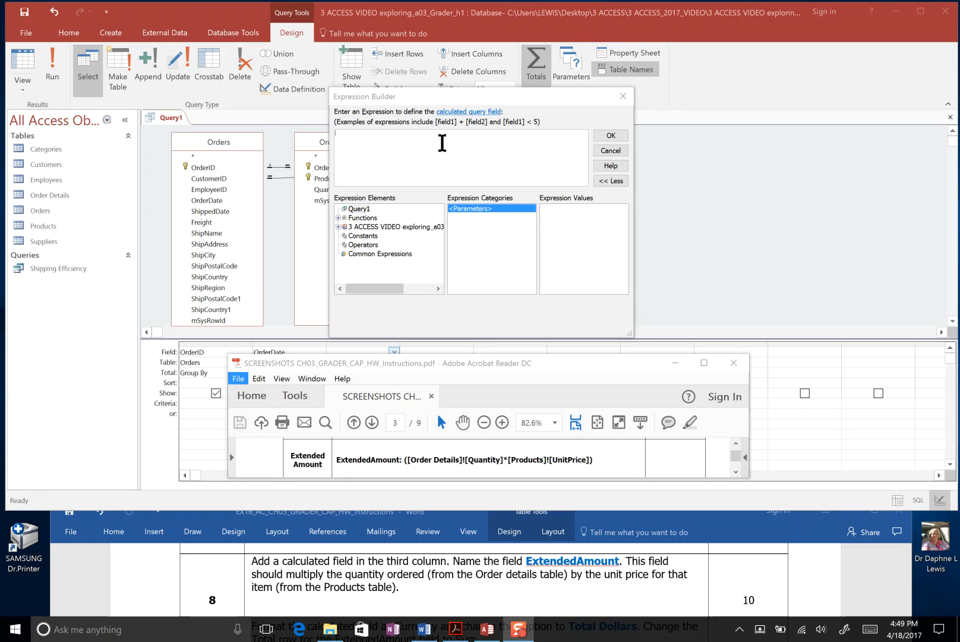
mouse_move(375, 213)
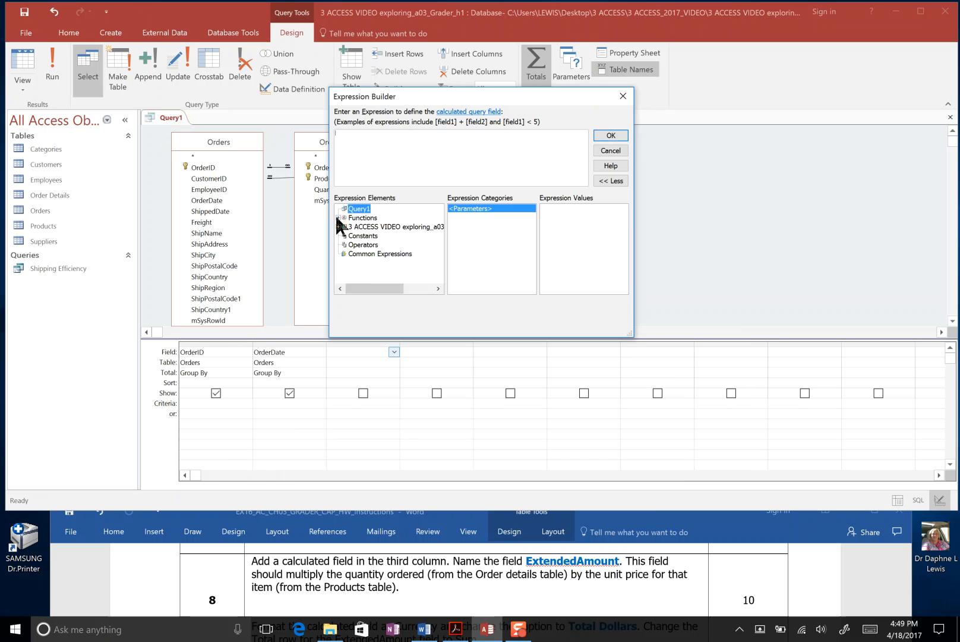
left_click(344, 218)
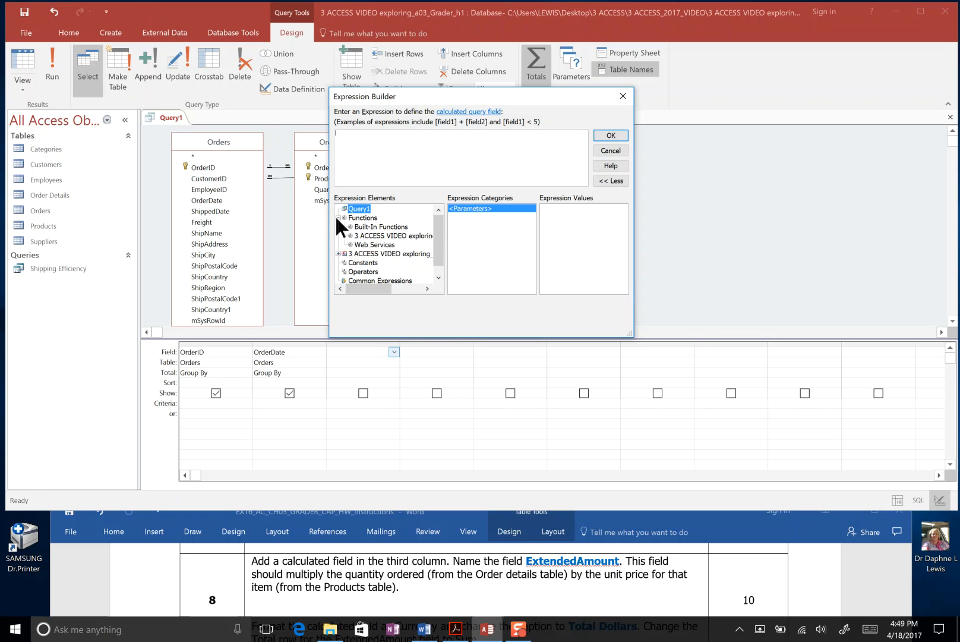
left_click(344, 217)
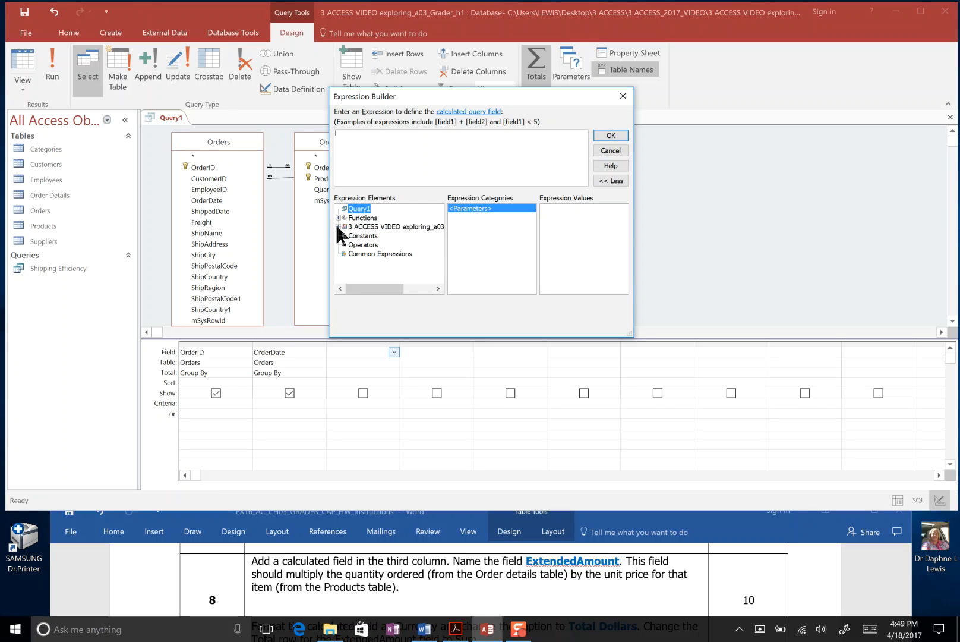
left_click(344, 227)
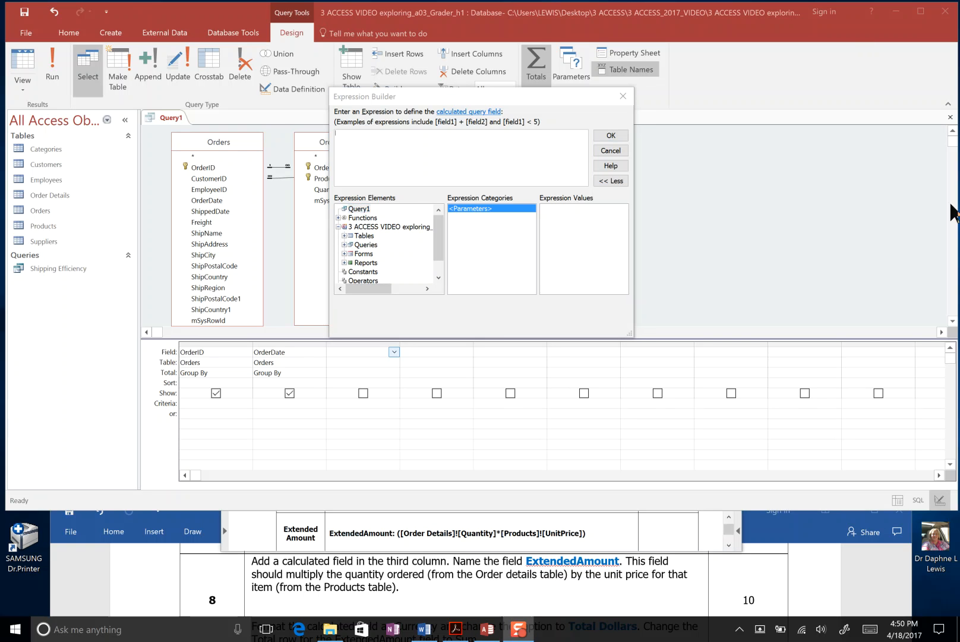
mouse_move(335, 238)
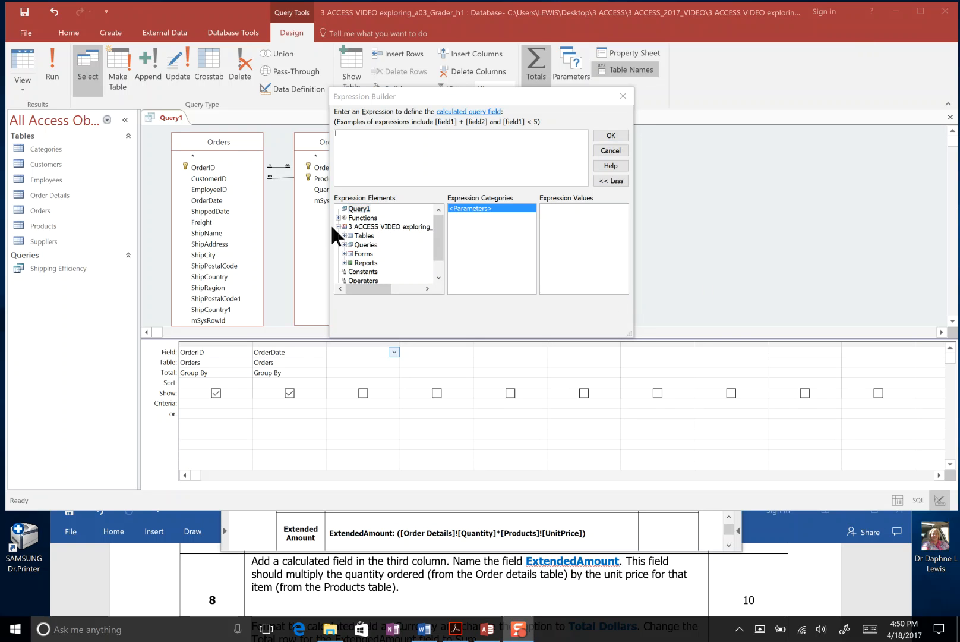
- Collapse and re-expand the database node to show its tables, queries, forms and reports
left_click(359, 209)
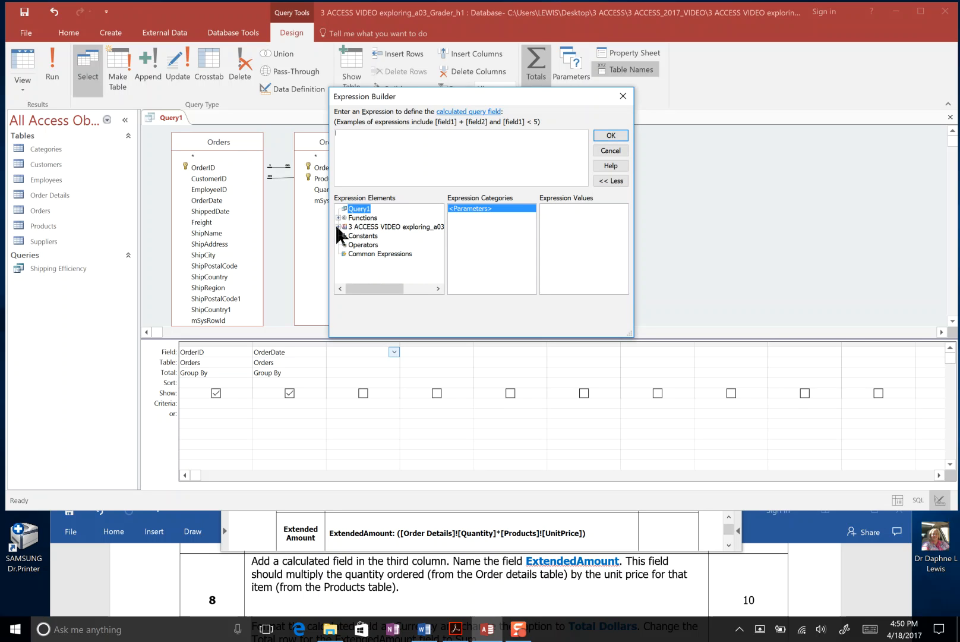
left_click(339, 227)
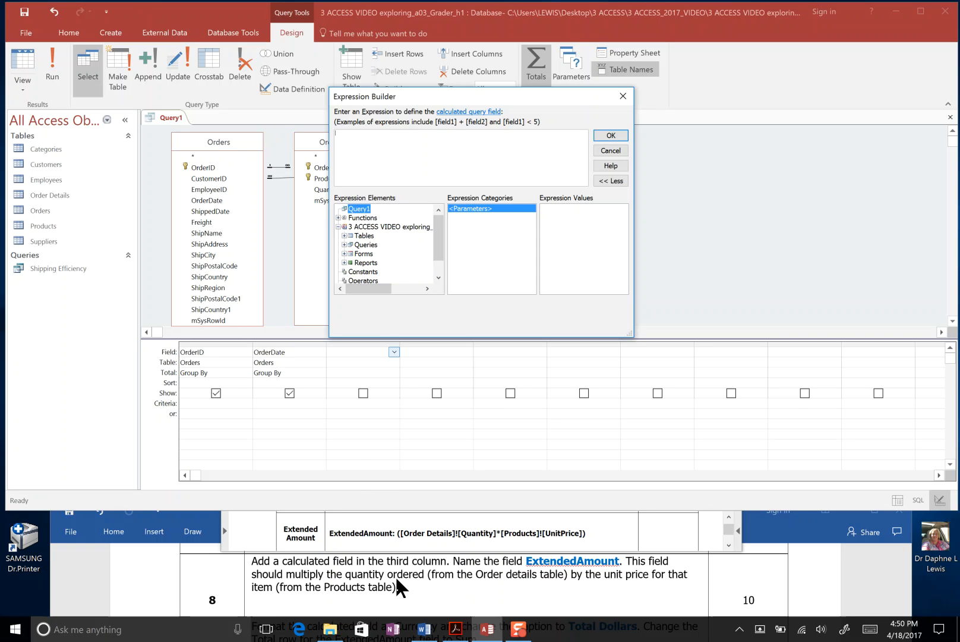
mouse_move(574, 589)
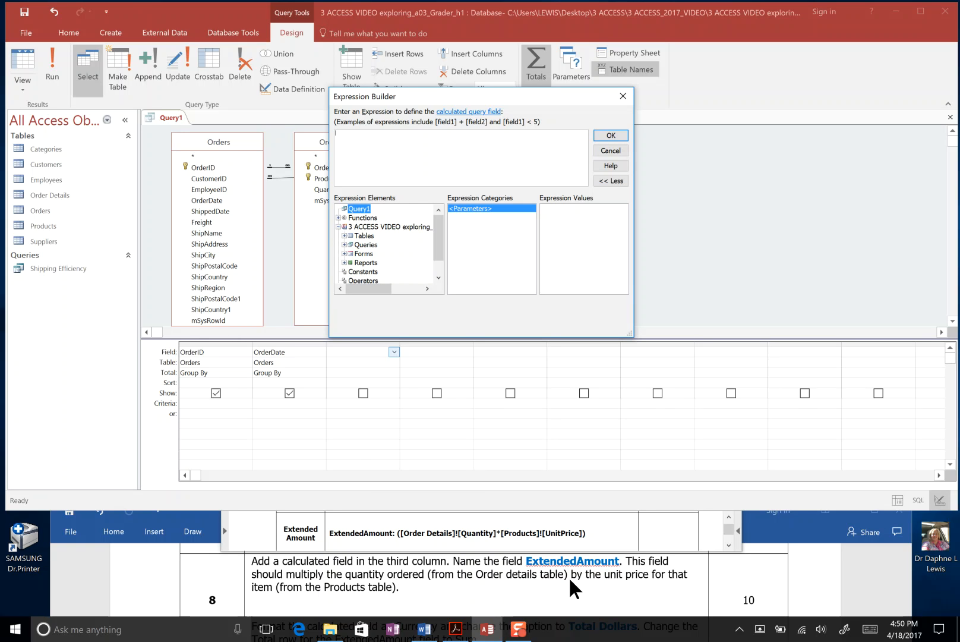
mouse_move(377, 603)
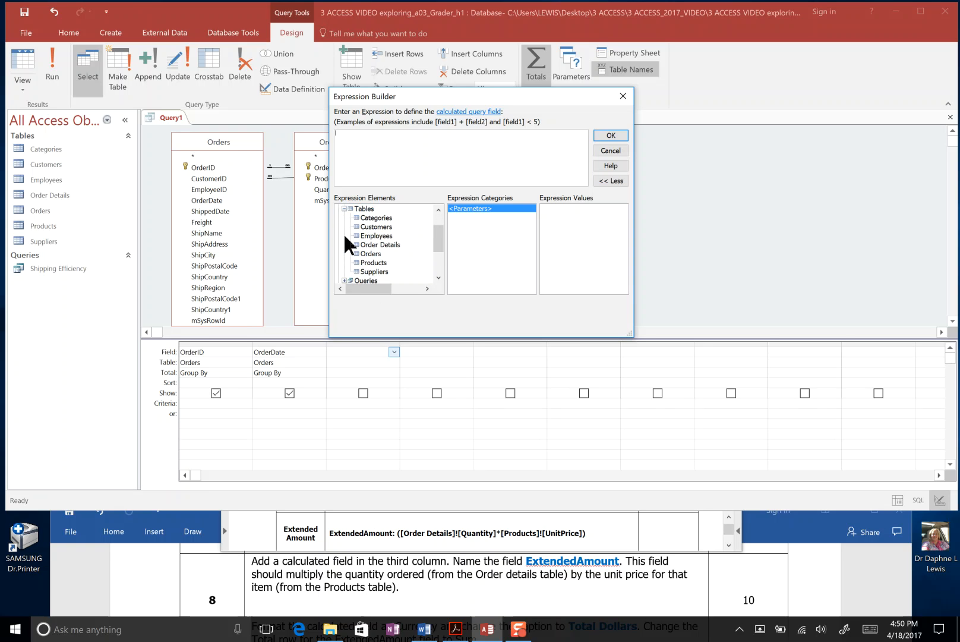
mouse_move(344, 217)
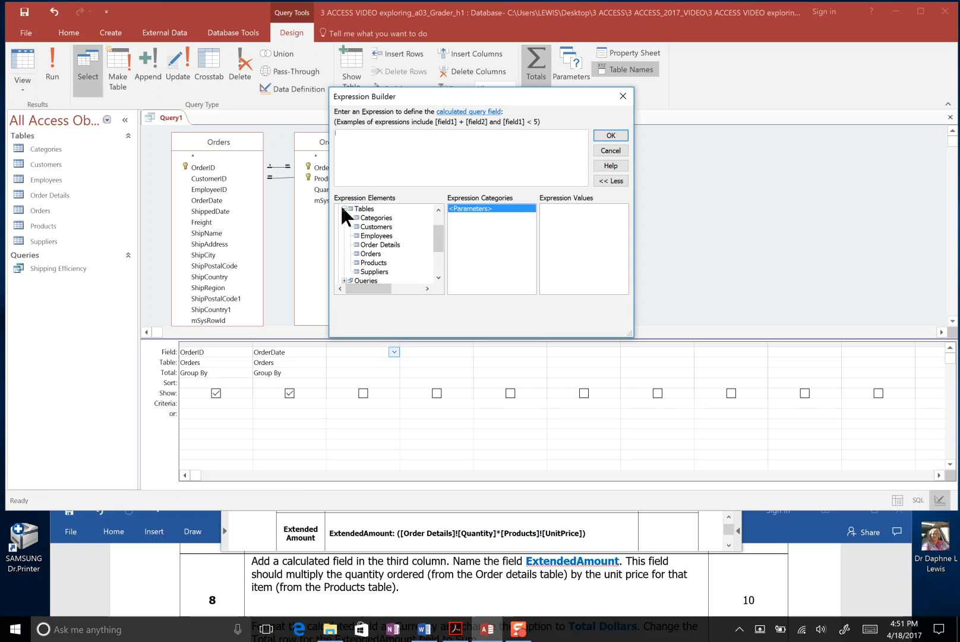
mouse_move(579, 339)
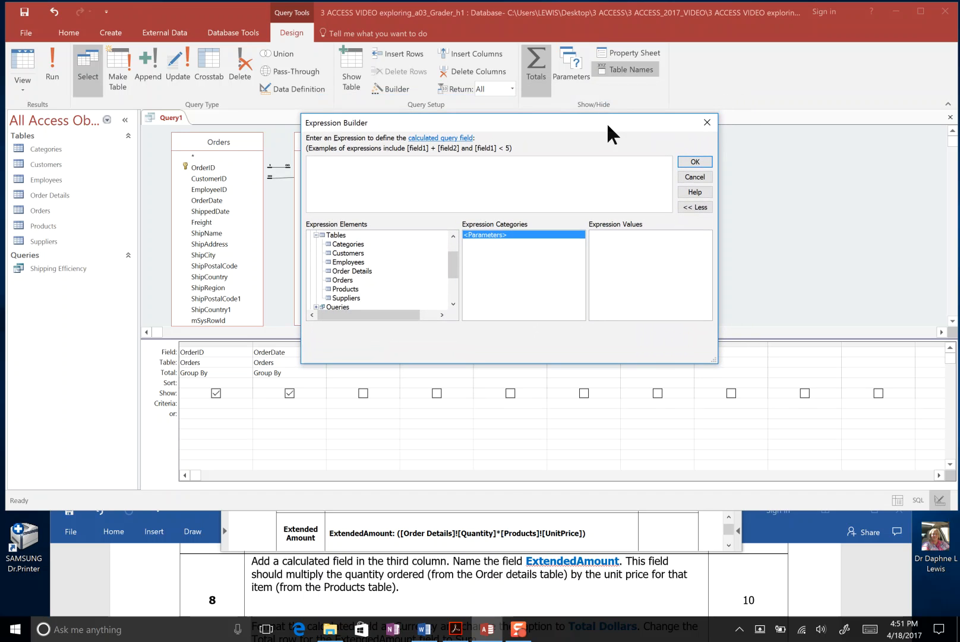
mouse_move(526, 580)
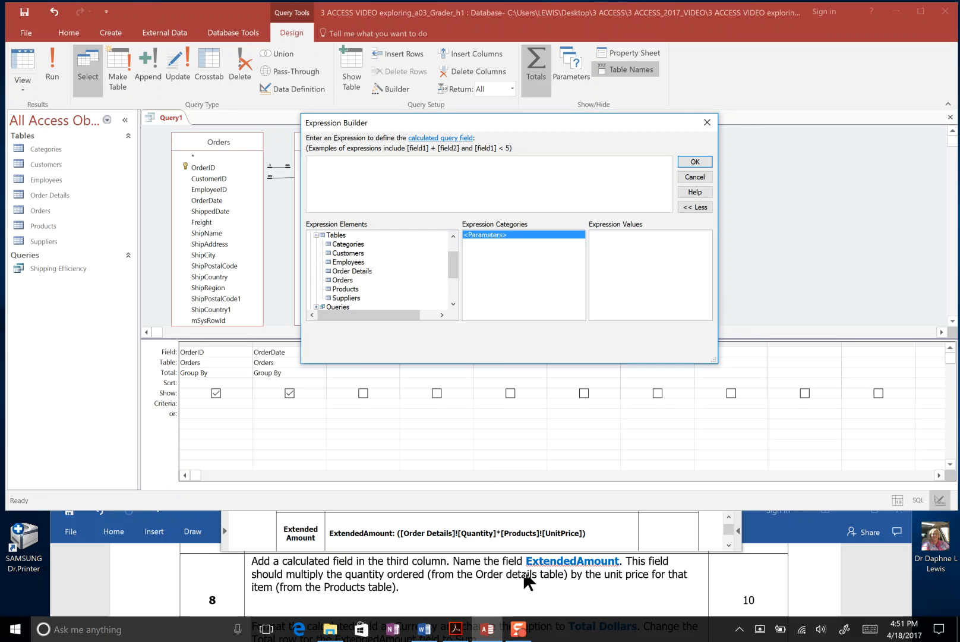
mouse_move(461, 586)
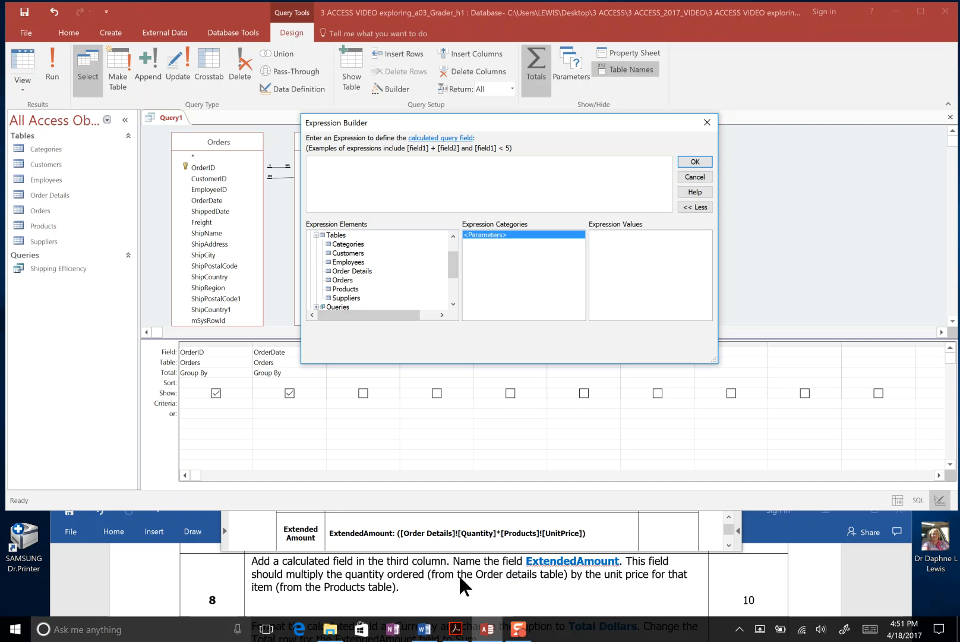
mouse_move(544, 586)
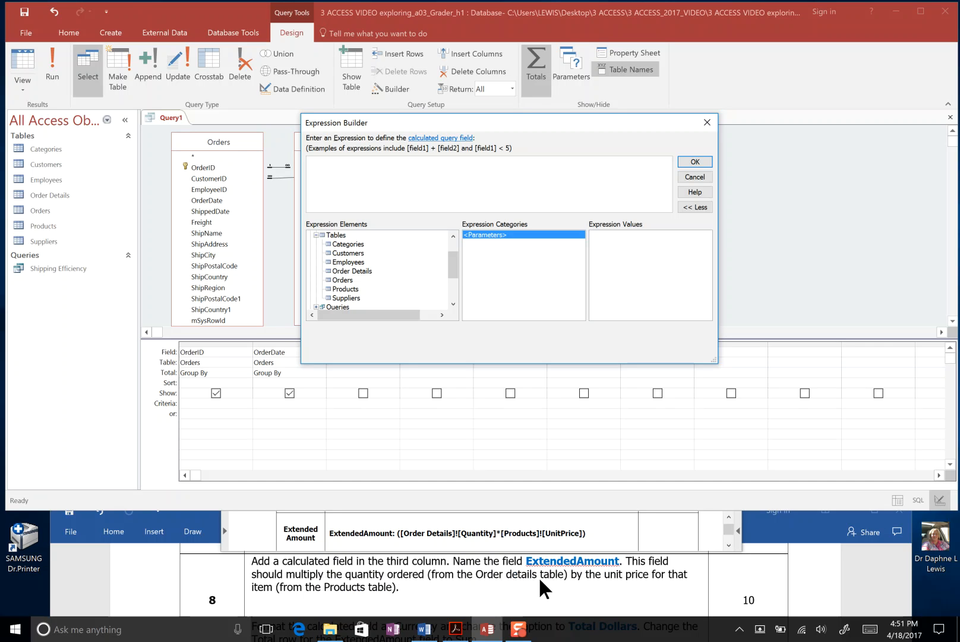
mouse_move(366, 586)
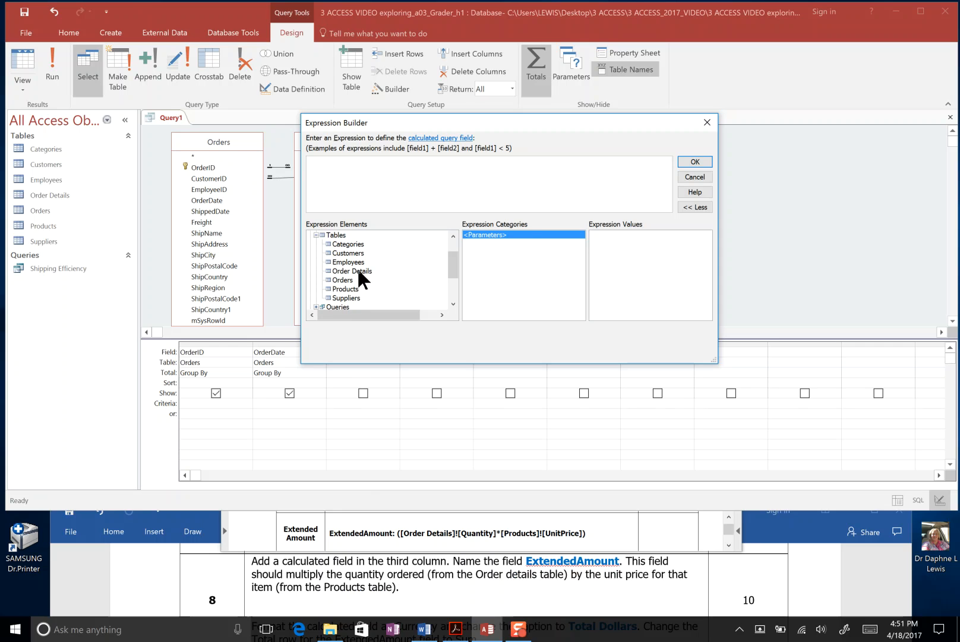
- Build [Order Details]![Quantity] * [Products]![UnitPrice] from the two tables' fields
left_click(352, 270)
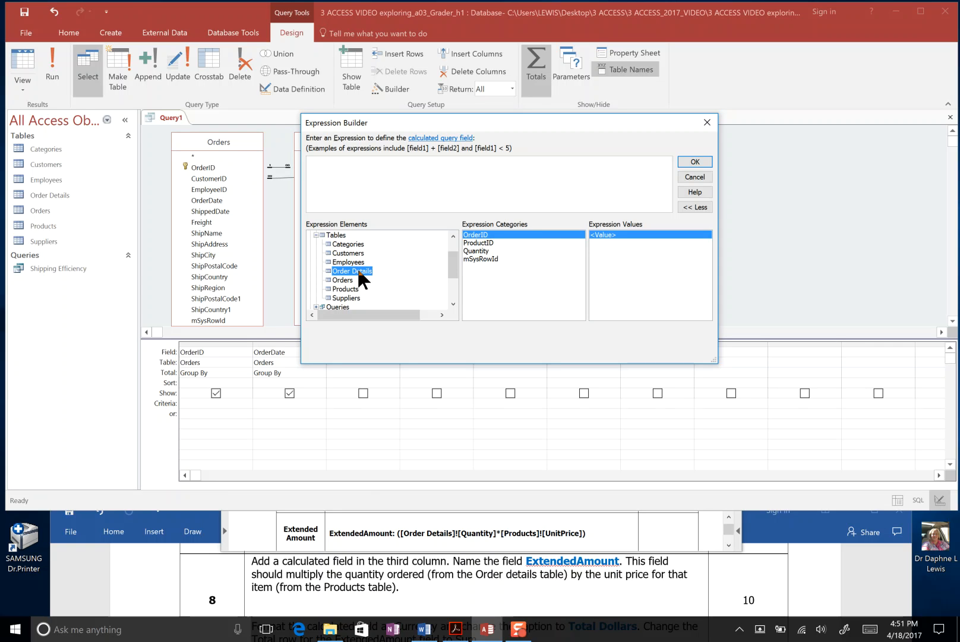
mouse_move(520, 248)
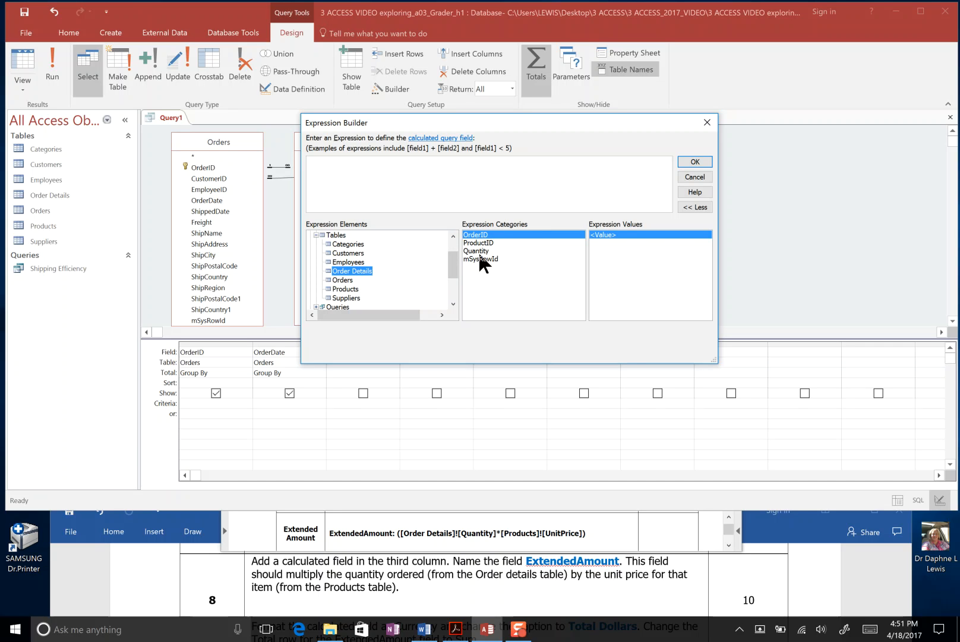
double_click(476, 252)
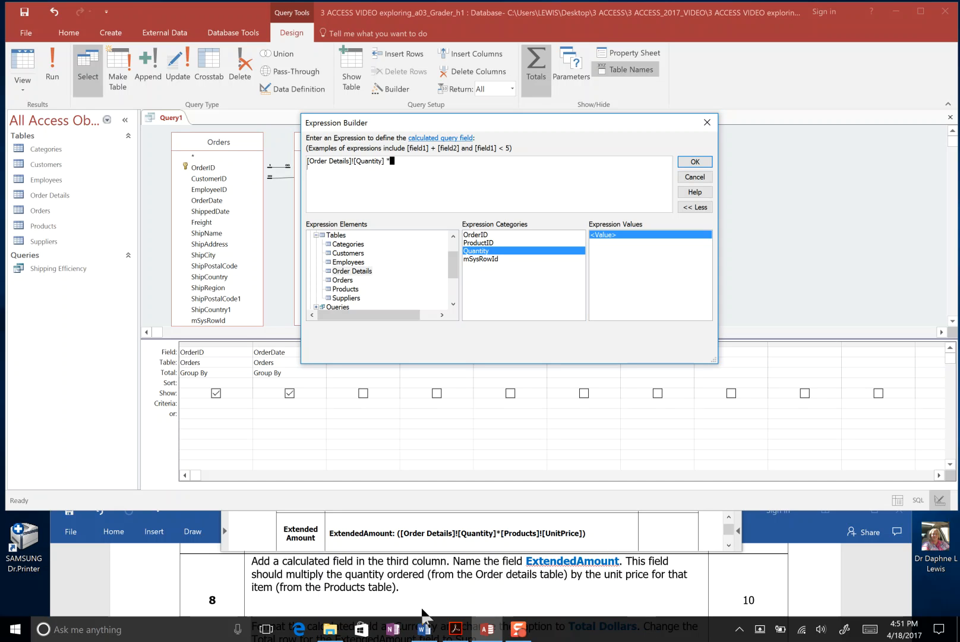
mouse_move(623, 583)
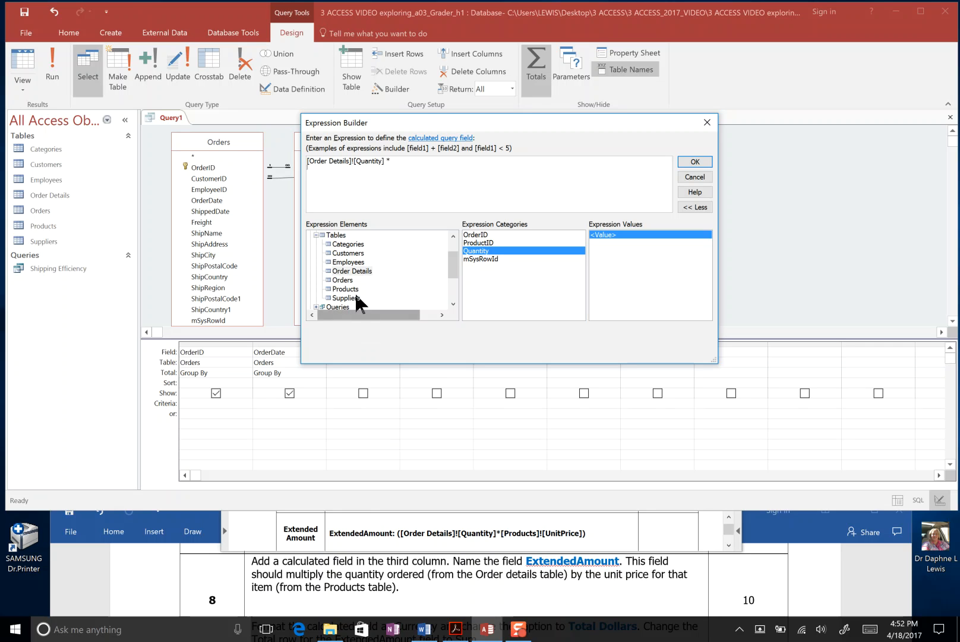
mouse_move(318, 276)
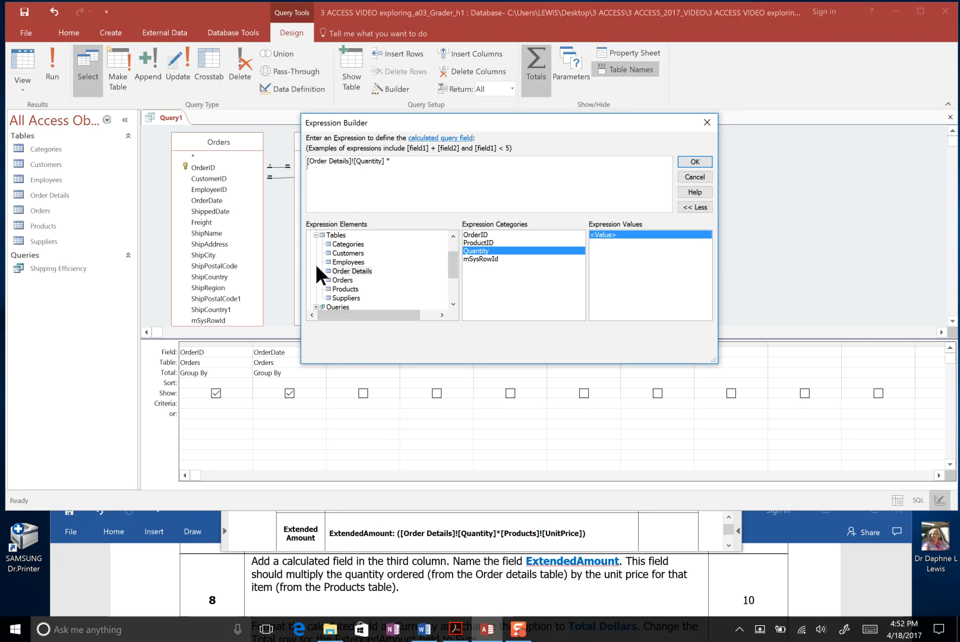
left_click(345, 288)
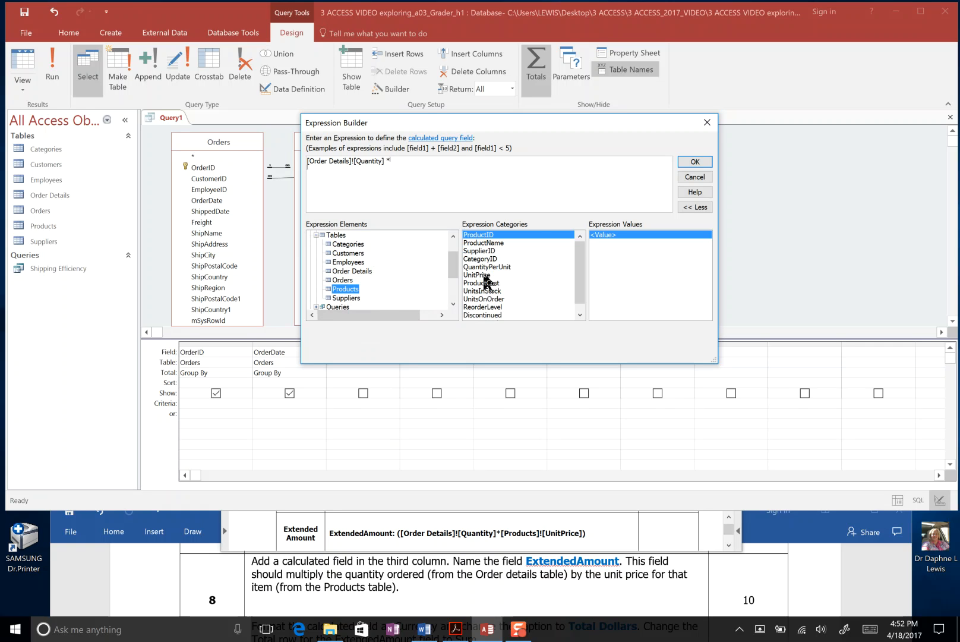
double_click(476, 274)
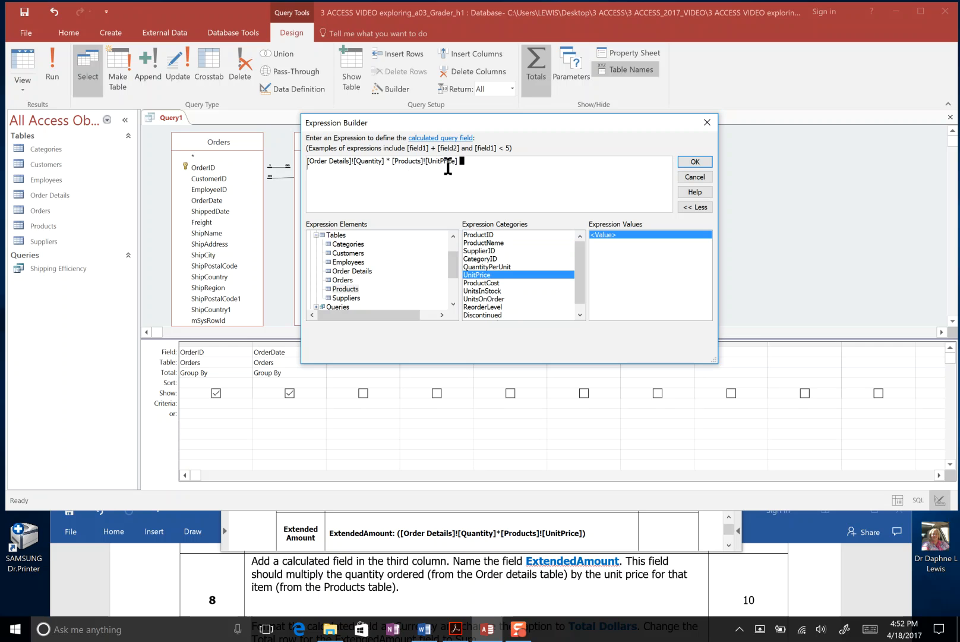
mouse_move(456, 192)
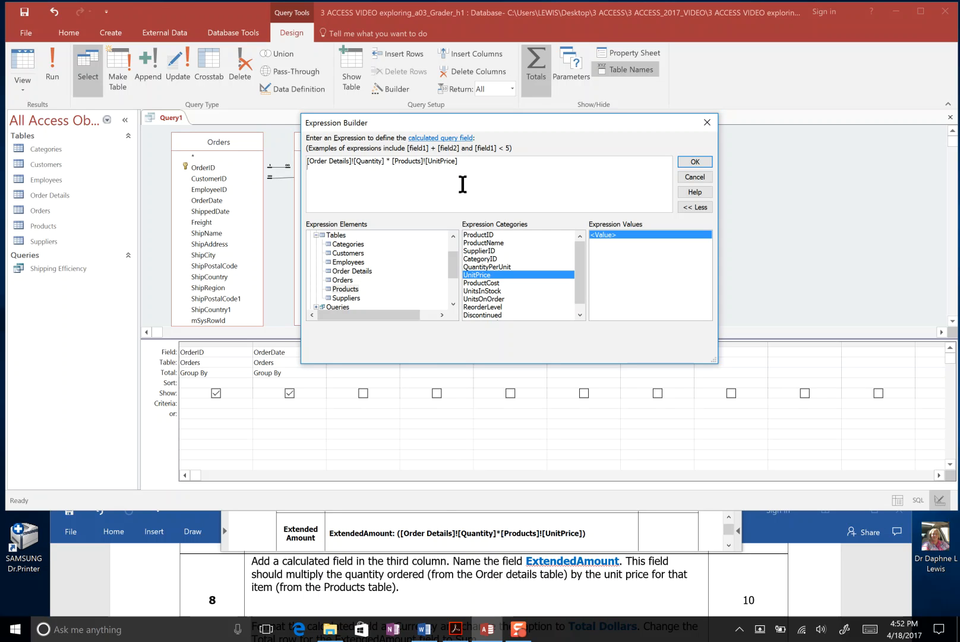
- Edit the expression to read ExtendedAmount:([Order Details]![Quantity] * [Products]![UnitPrice])
type(")")
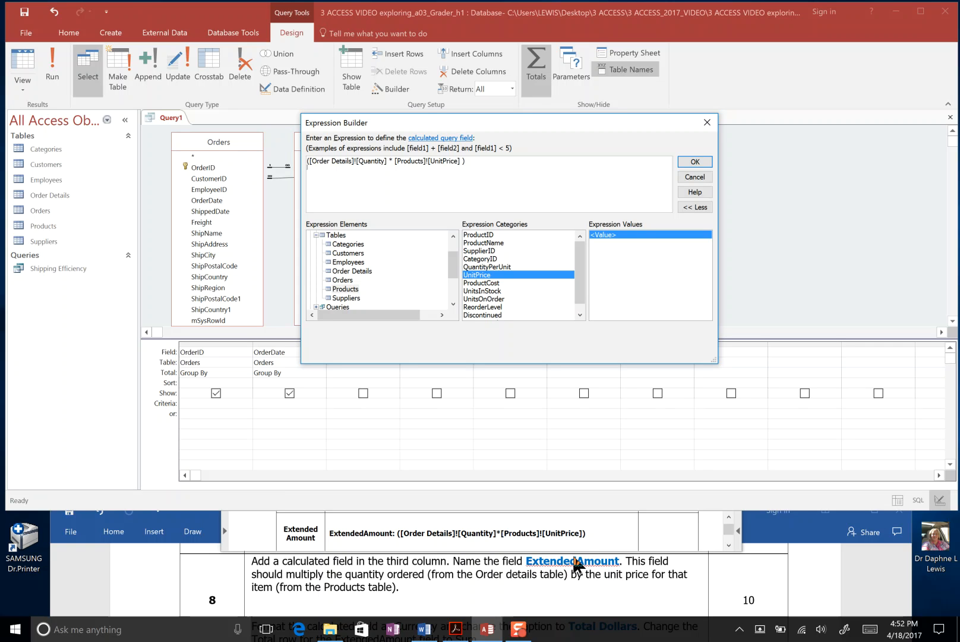
type("ExtendedAmount:")
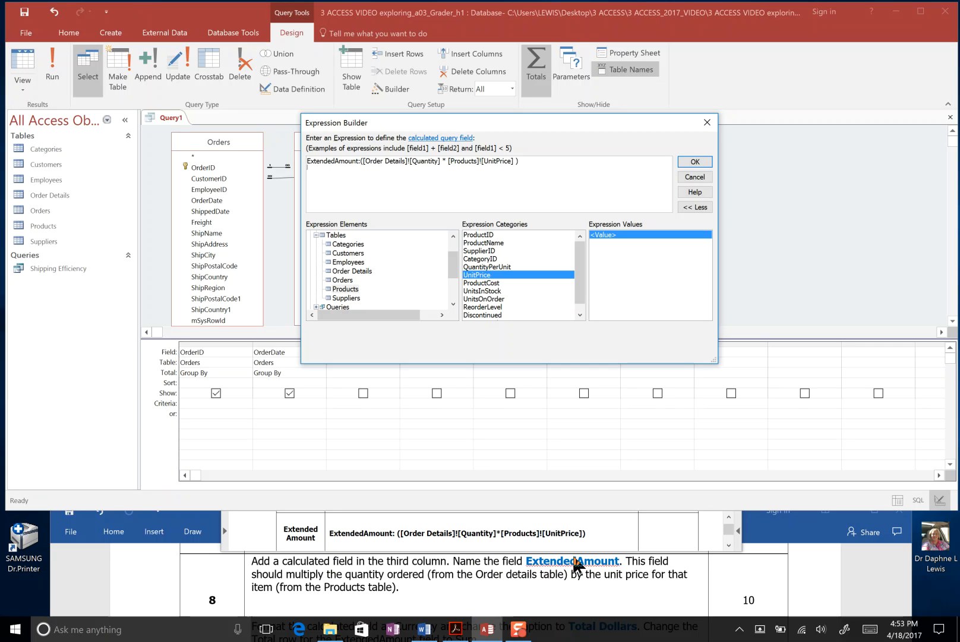
mouse_move(331, 551)
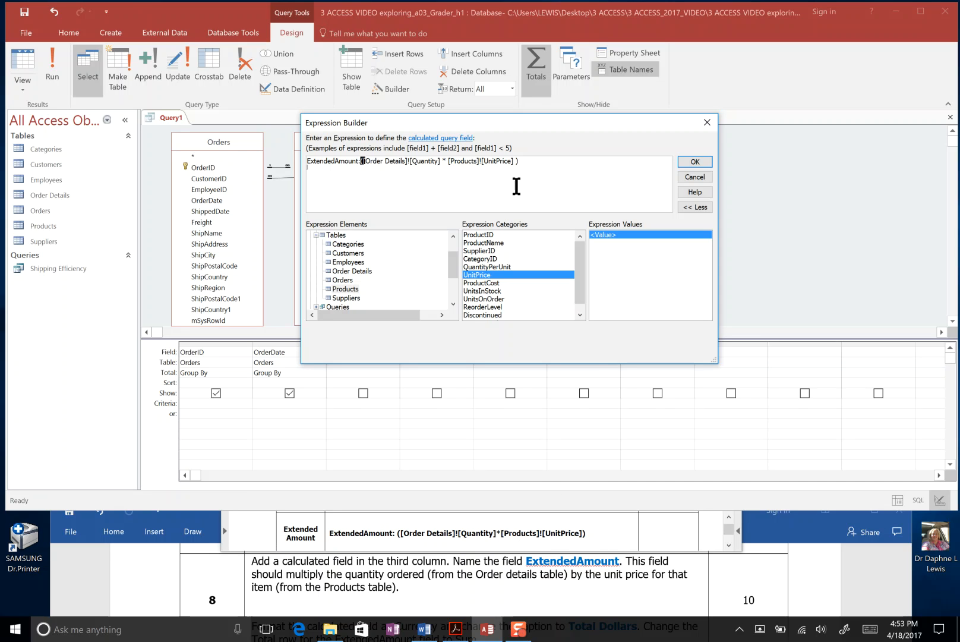
mouse_move(561, 603)
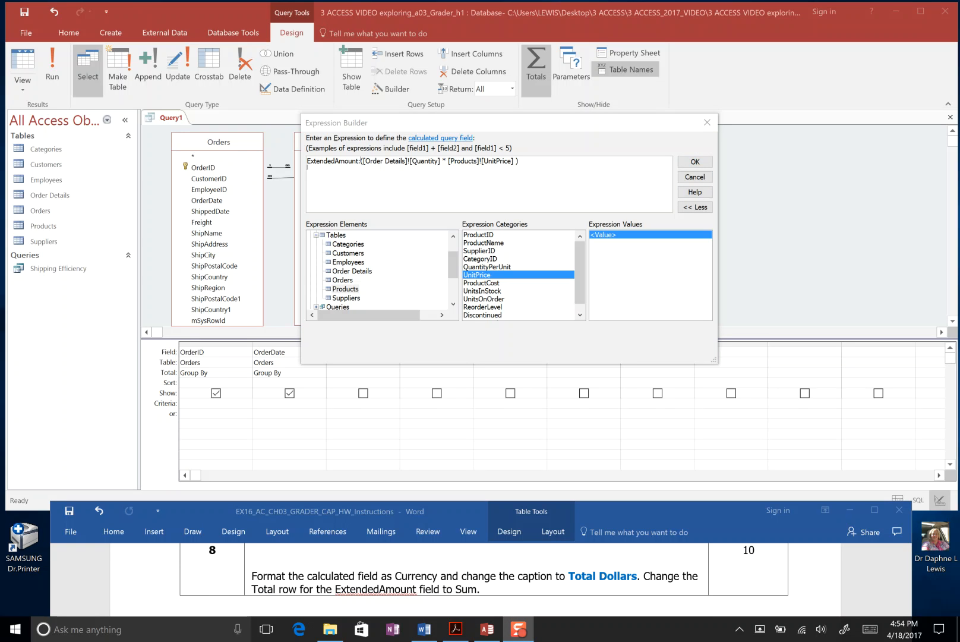
mouse_move(887, 241)
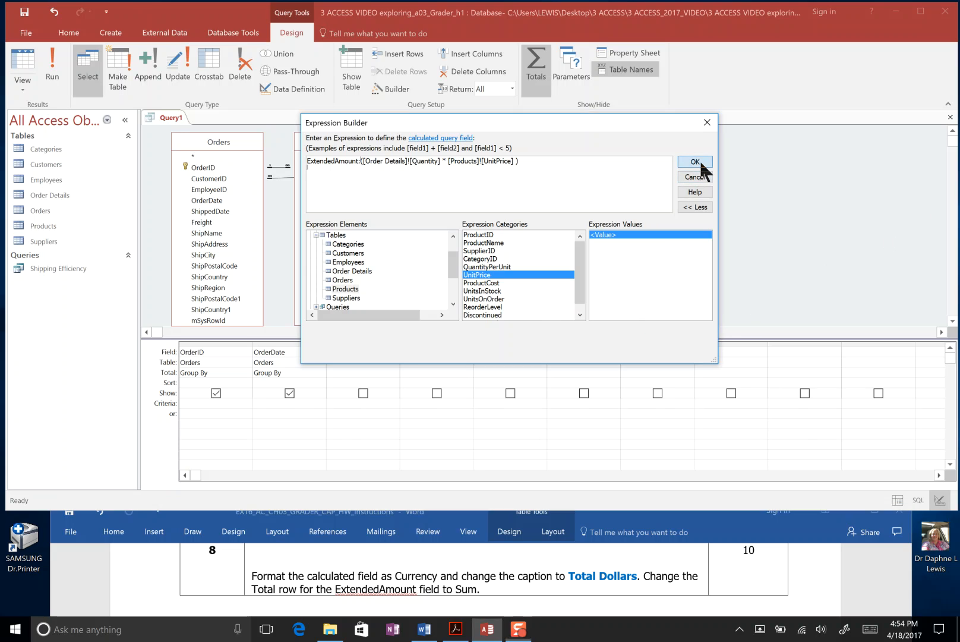
- Accept the ExtendedAmount expression into the third column and show its Property Sheet
left_click(694, 162)
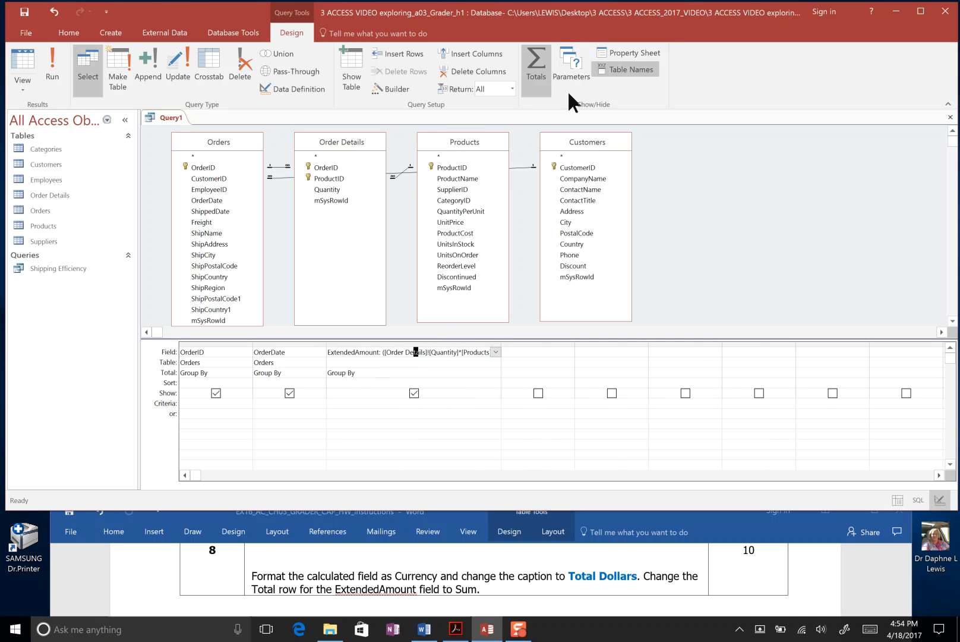
left_click(633, 53)
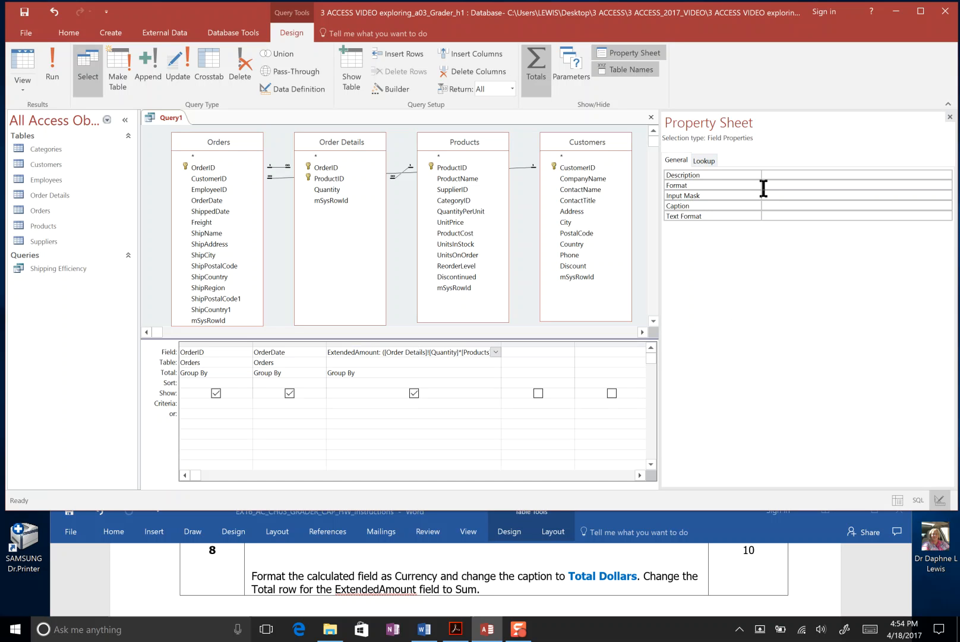
- Give ExtendedAmount Currency format, caption 'Total Dollars', and a Sum total
left_click(942, 185)
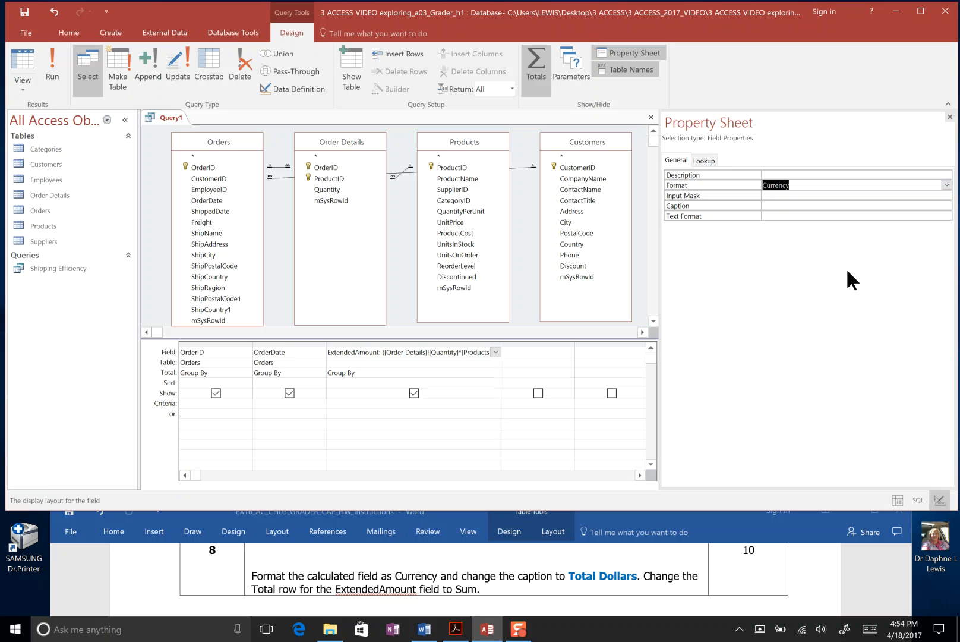
mouse_move(562, 586)
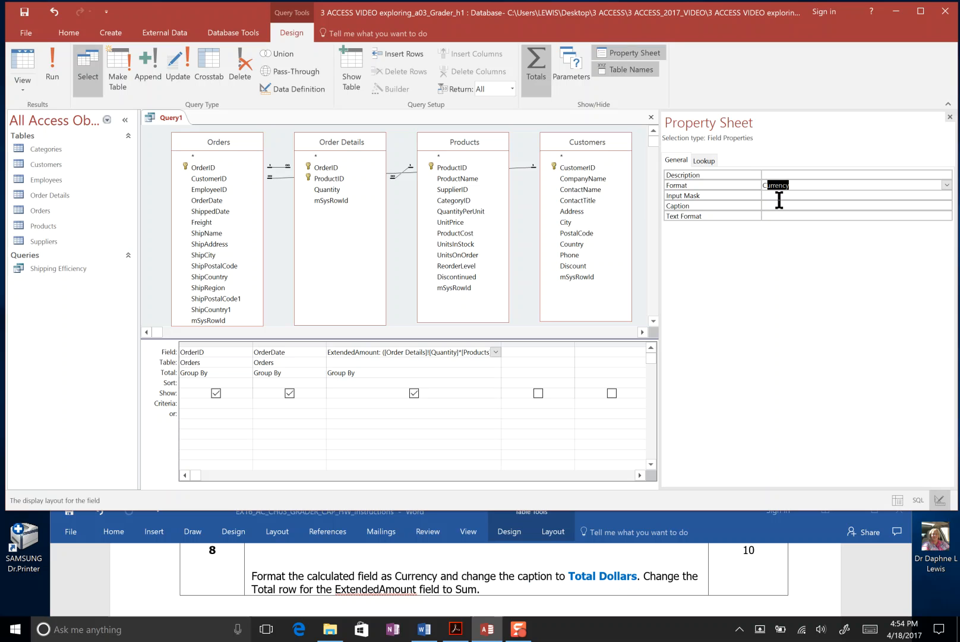
left_click(796, 205)
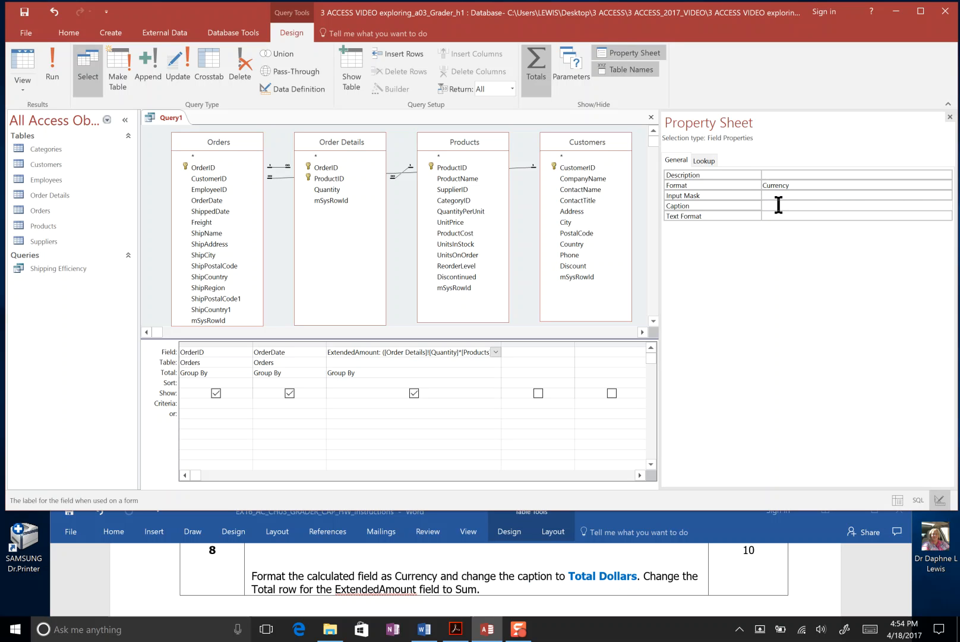
type("To")
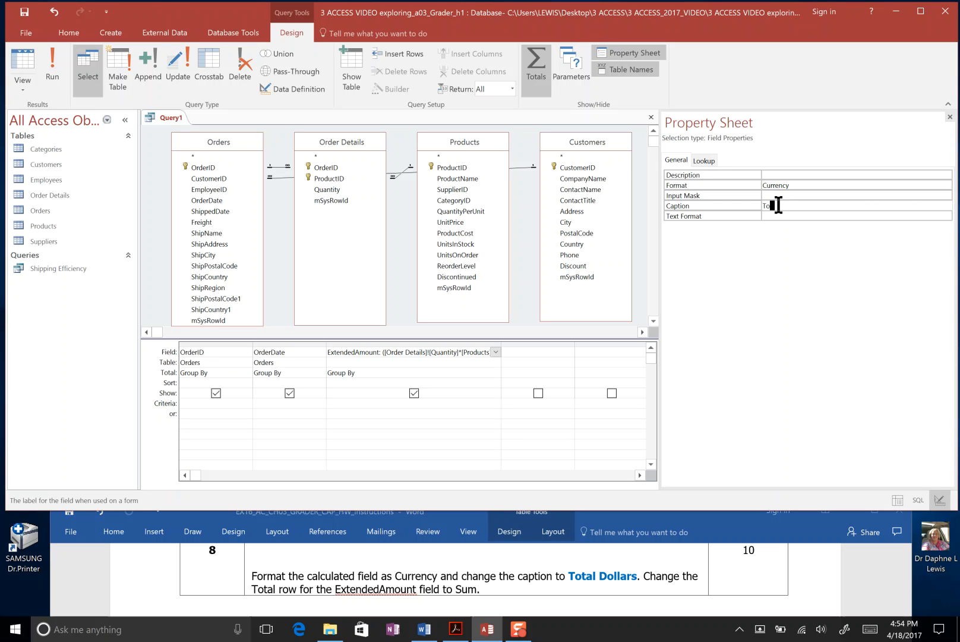
type("Total Dollars")
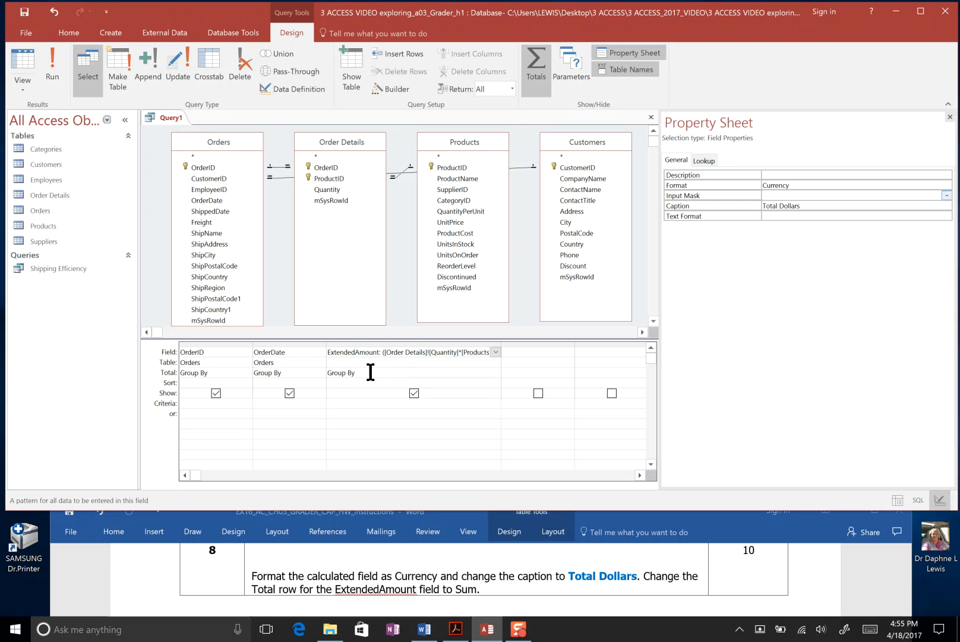
left_click(496, 372)
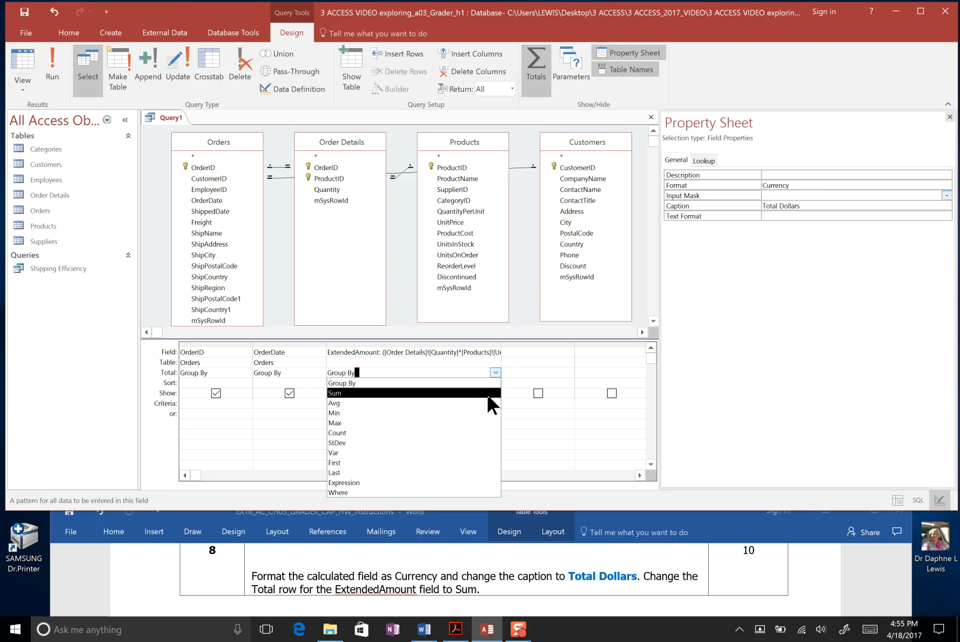
left_click(336, 393)
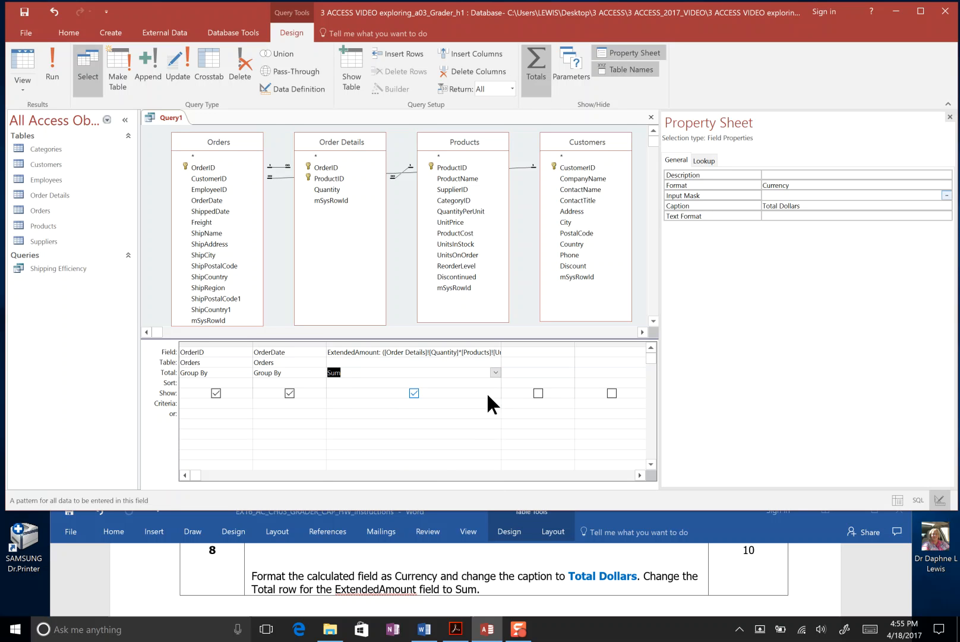
mouse_move(621, 490)
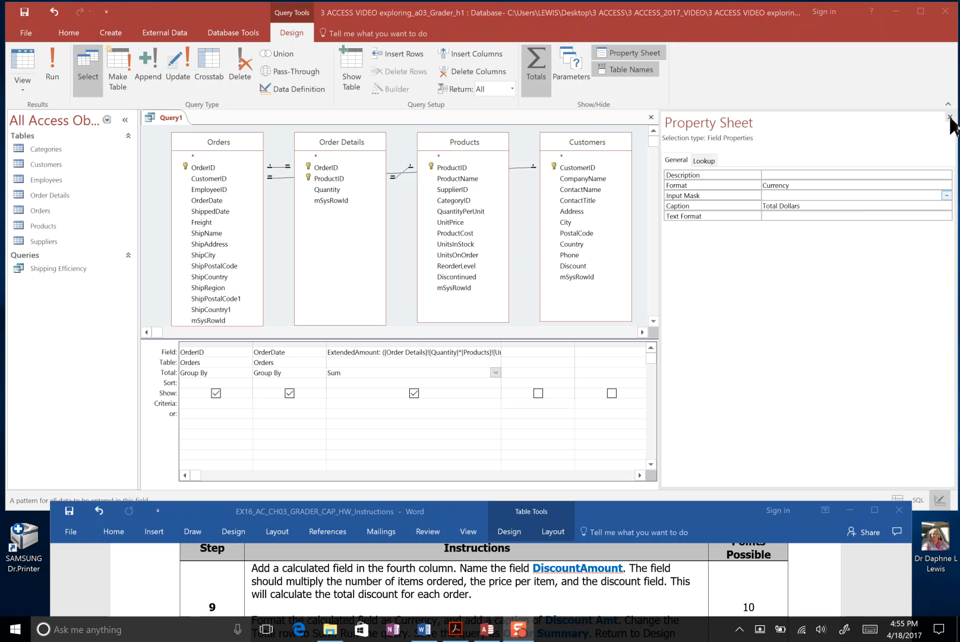
- Close the Property Sheet and launch a blank Expression Builder for the next field
left_click(951, 117)
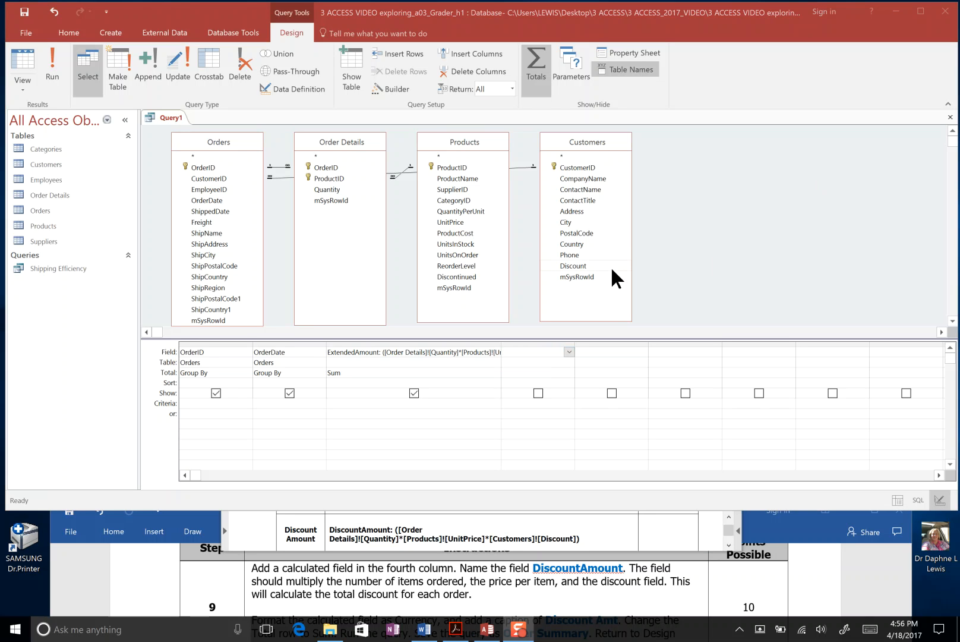
mouse_move(401, 97)
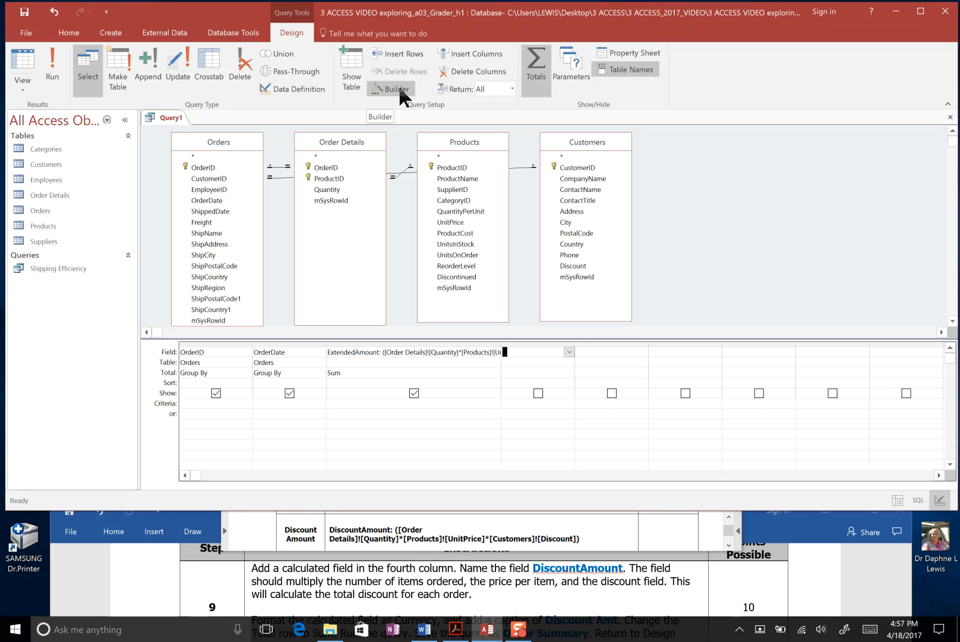
left_click(392, 88)
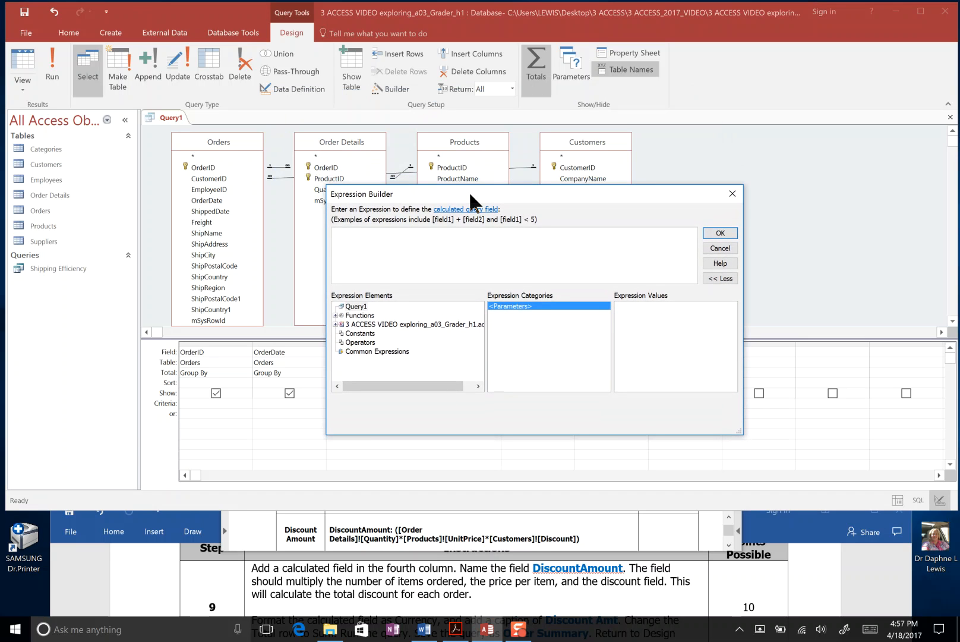
- Expand the database tables and add [Order Details]![Quantity] as the expression's first term
left_click(428, 242)
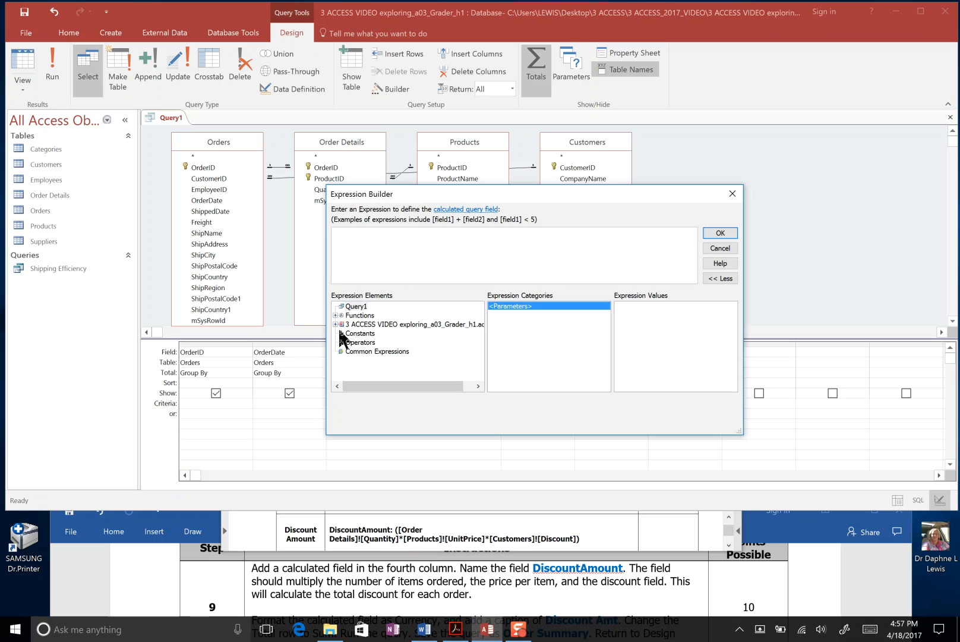
left_click(337, 324)
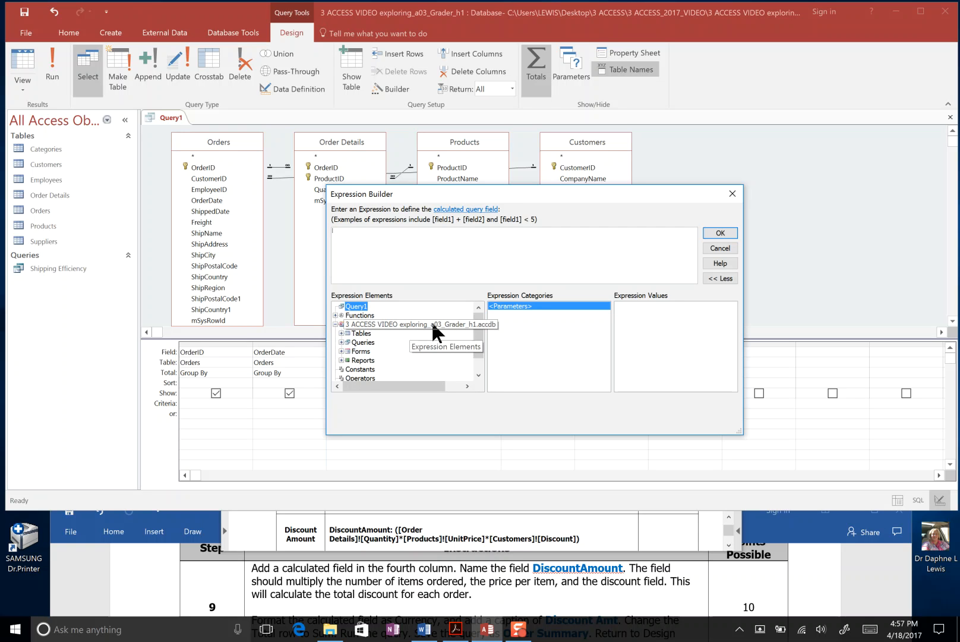
mouse_move(474, 330)
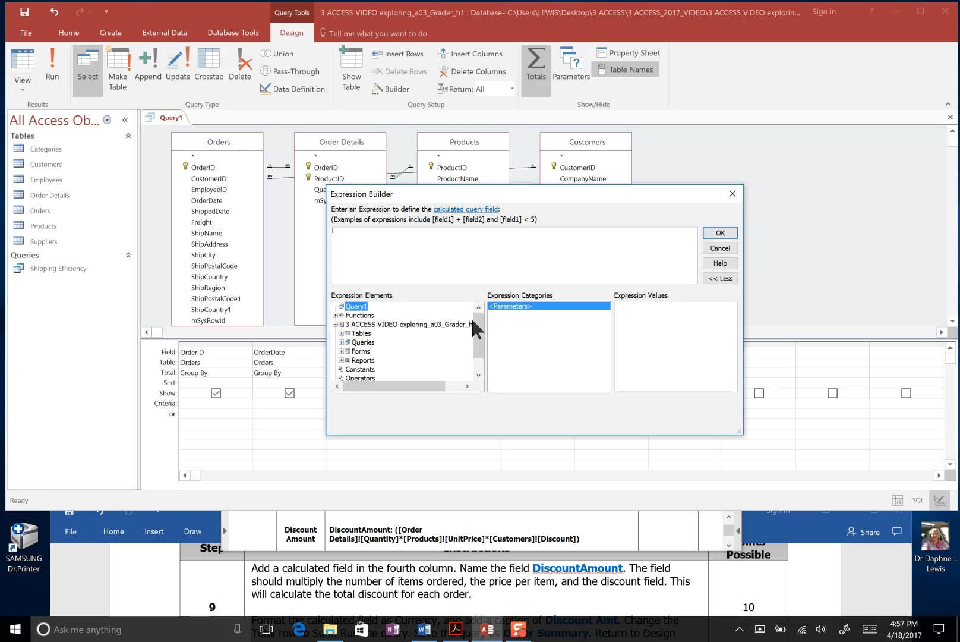
mouse_move(343, 341)
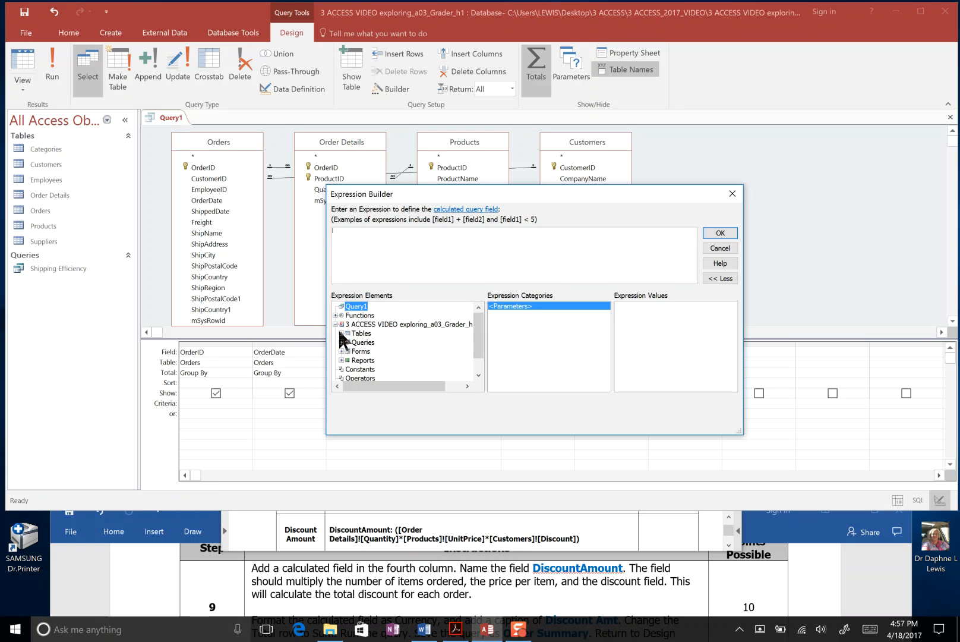
left_click(341, 334)
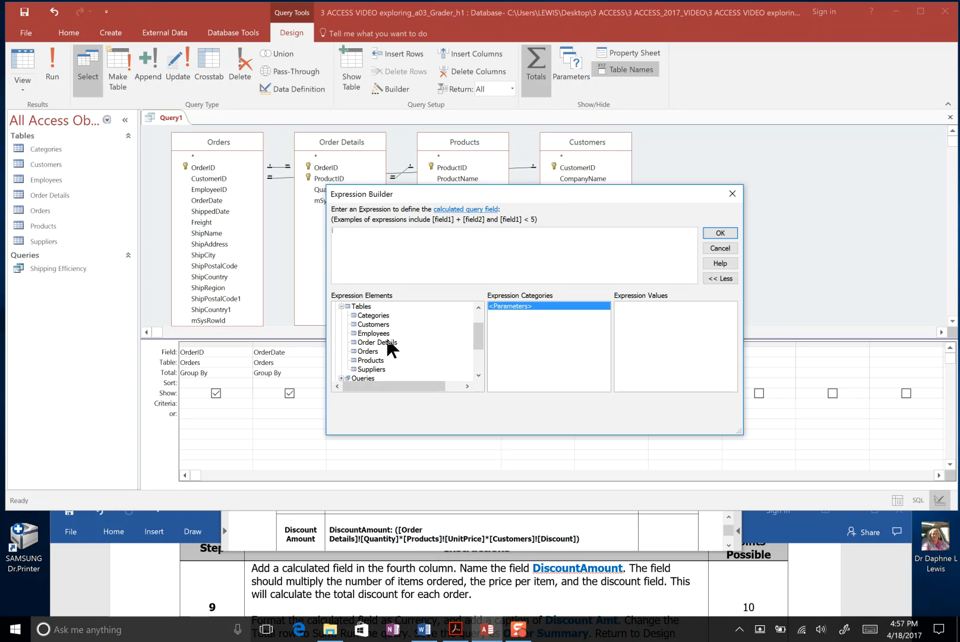
left_click(376, 342)
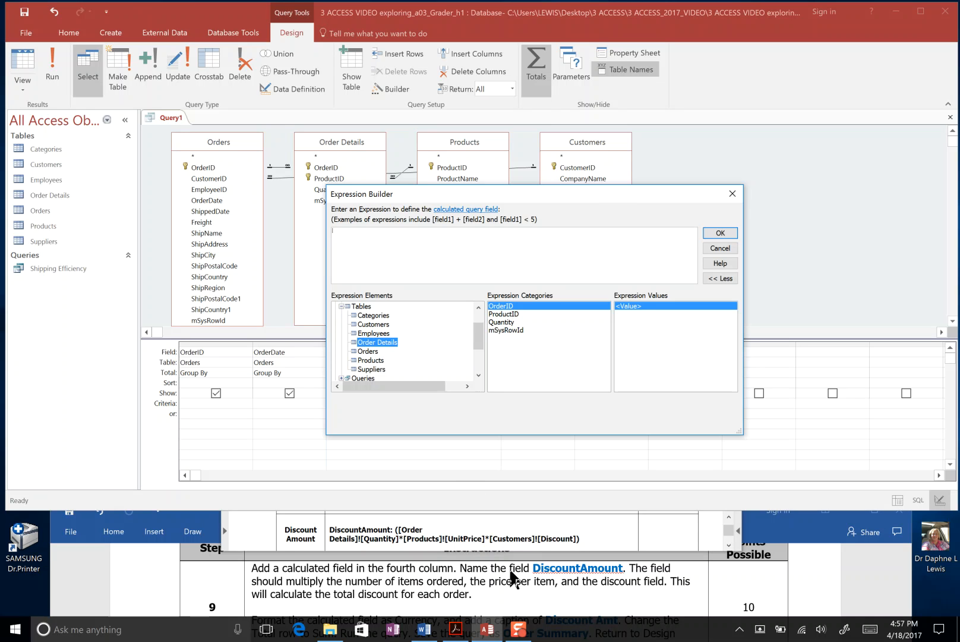
mouse_move(490, 589)
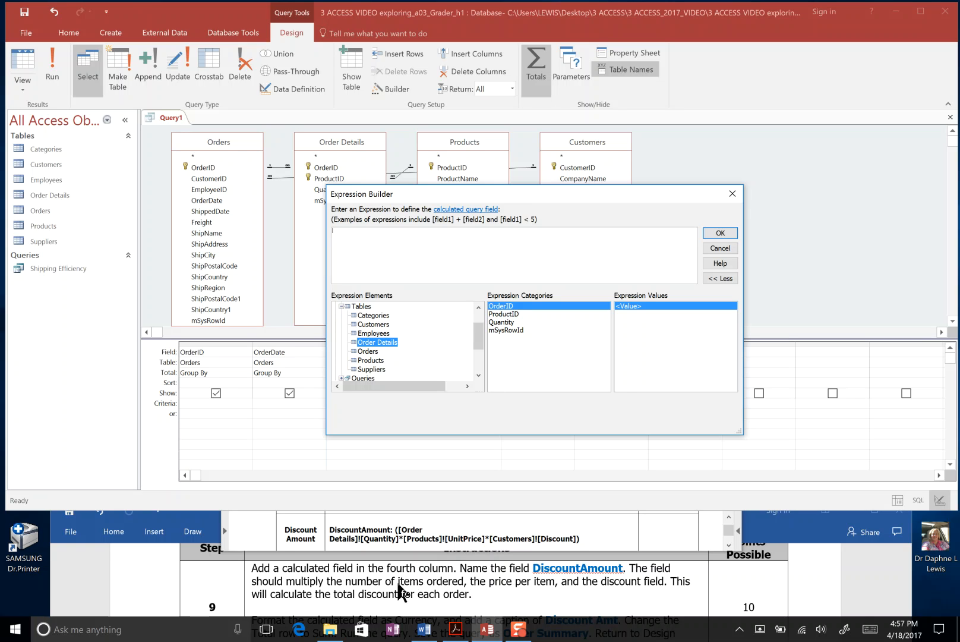
mouse_move(437, 590)
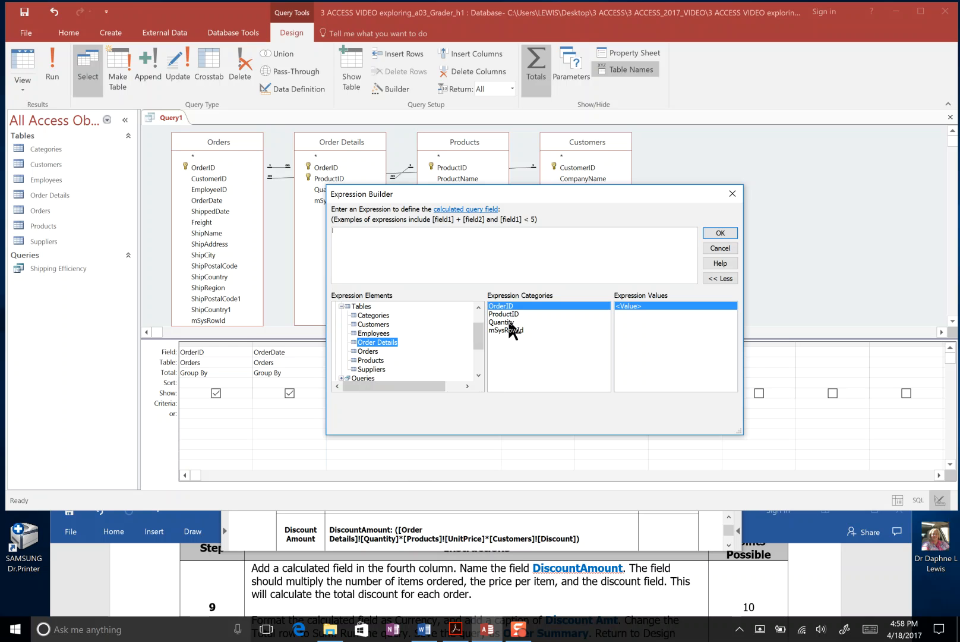
double_click(502, 322)
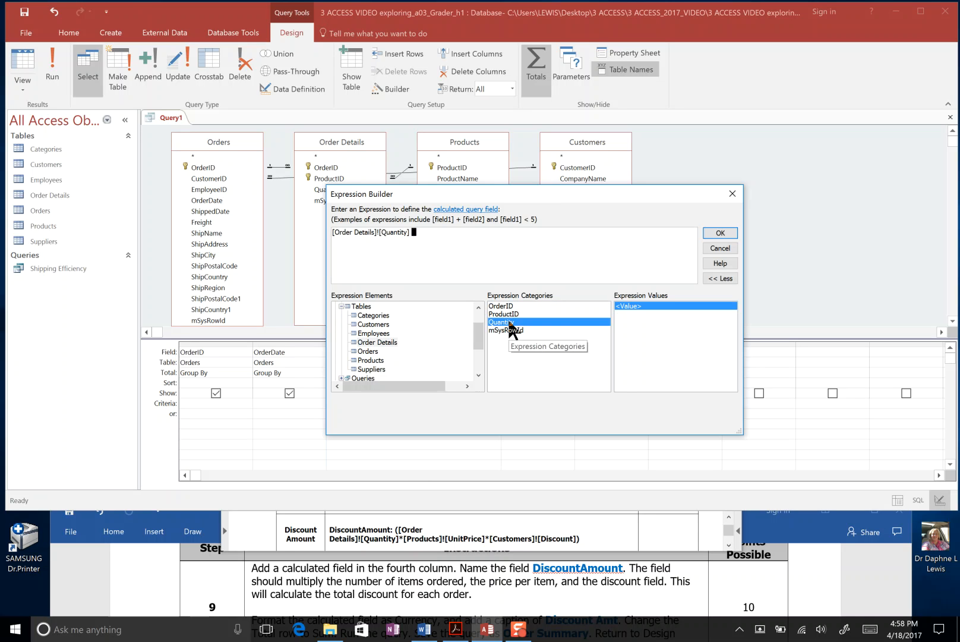
- Append * [Products]![UnitPrice] * [Customers]![Discount] and prefix the name DiscountAmount:
type("*")
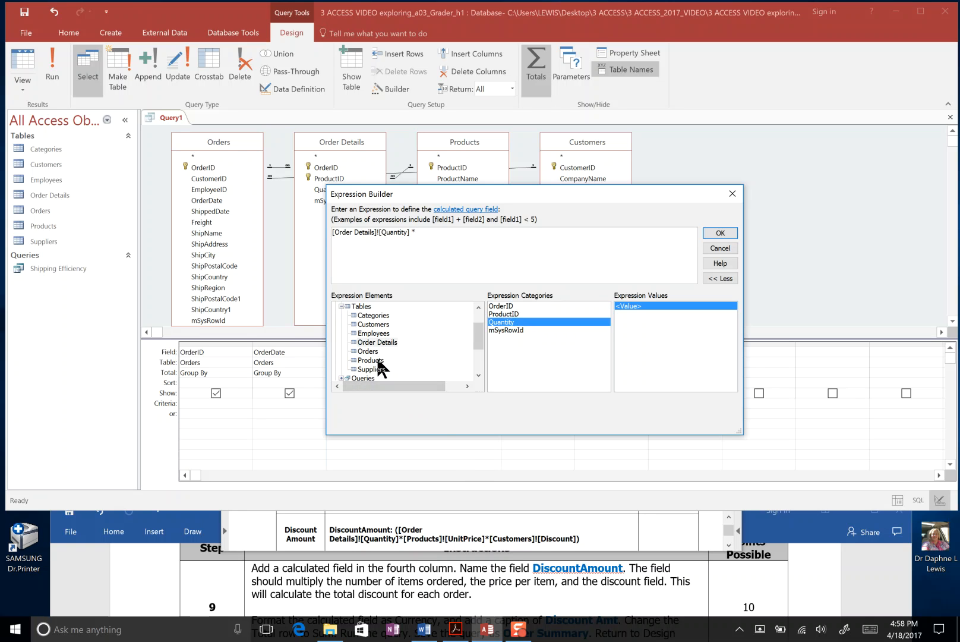
left_click(370, 360)
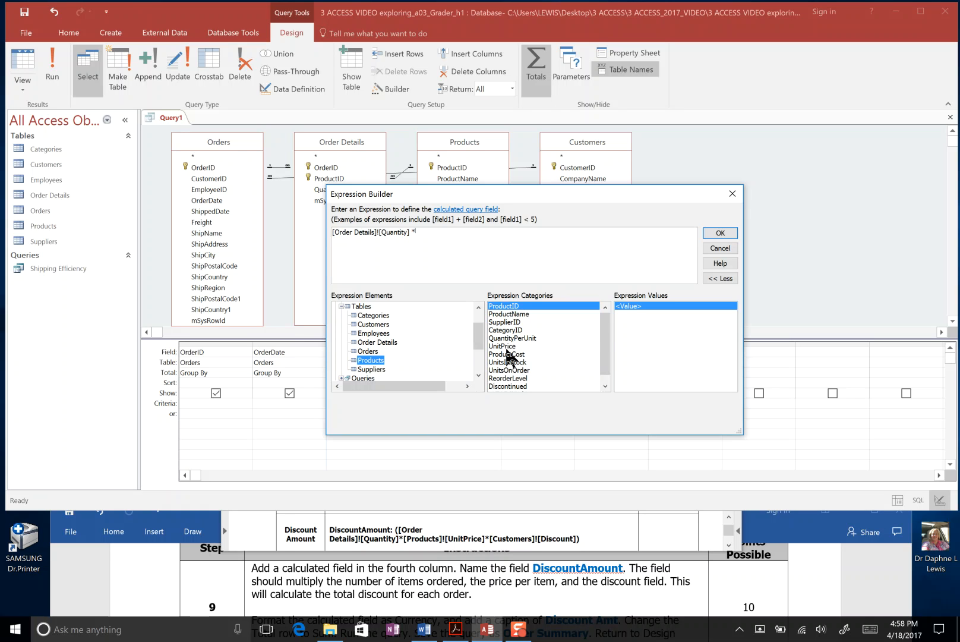
double_click(501, 345)
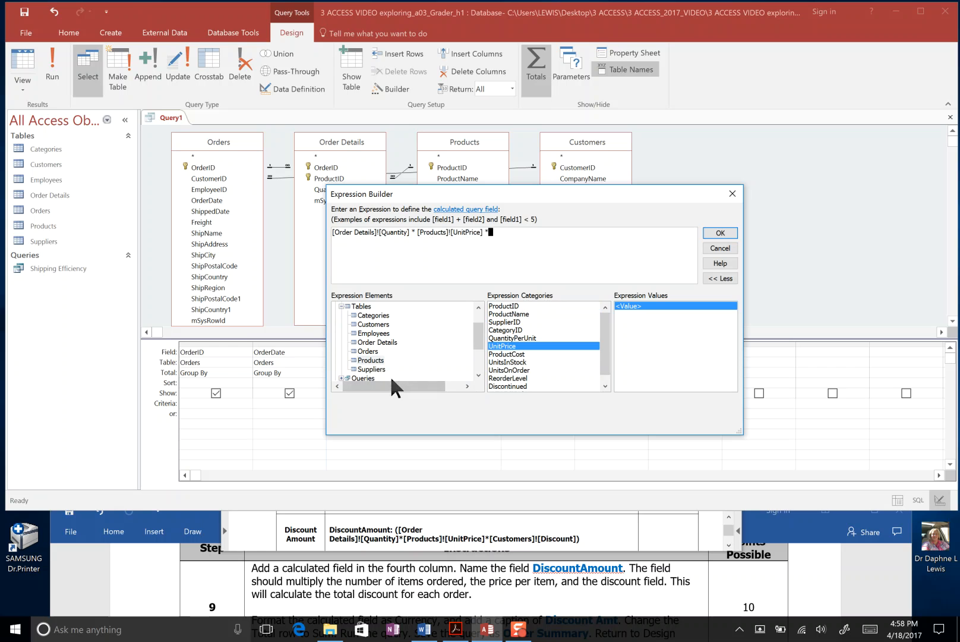
left_click(372, 324)
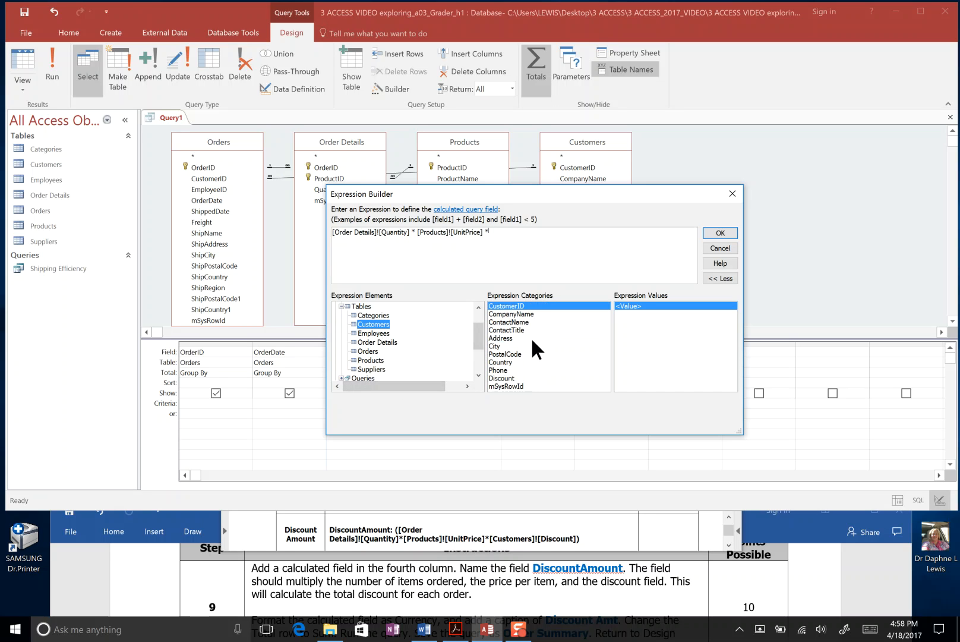
double_click(501, 378)
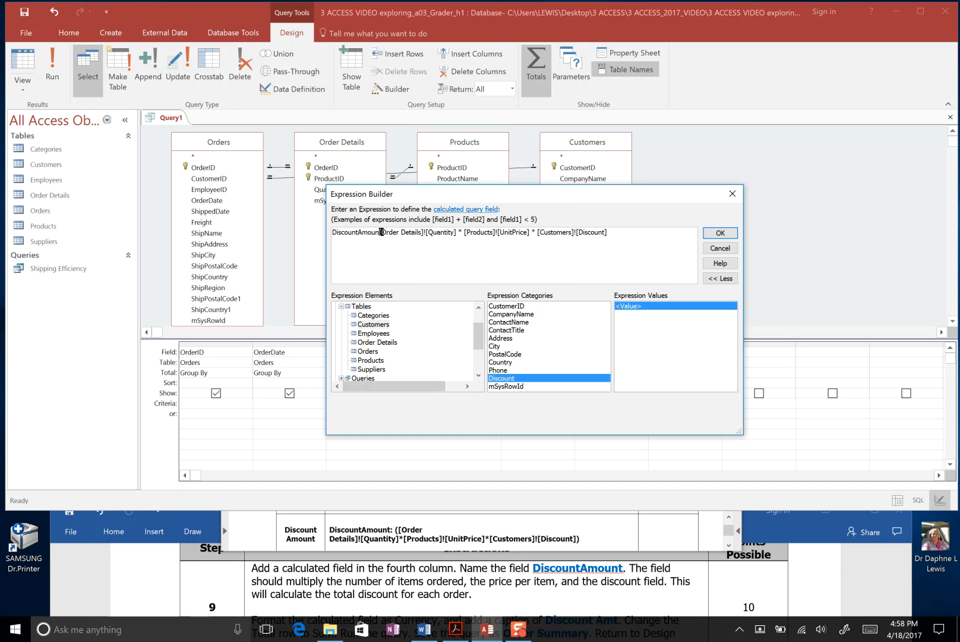
type(":")
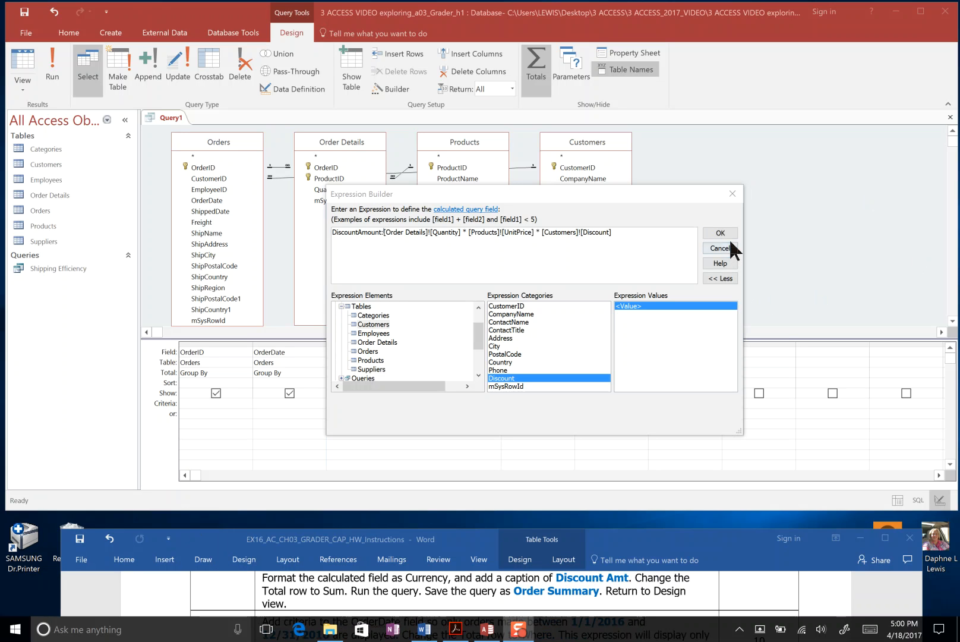
- Place DiscountAmount in the grid with Currency format and caption 'Discount Amt'
left_click(719, 233)
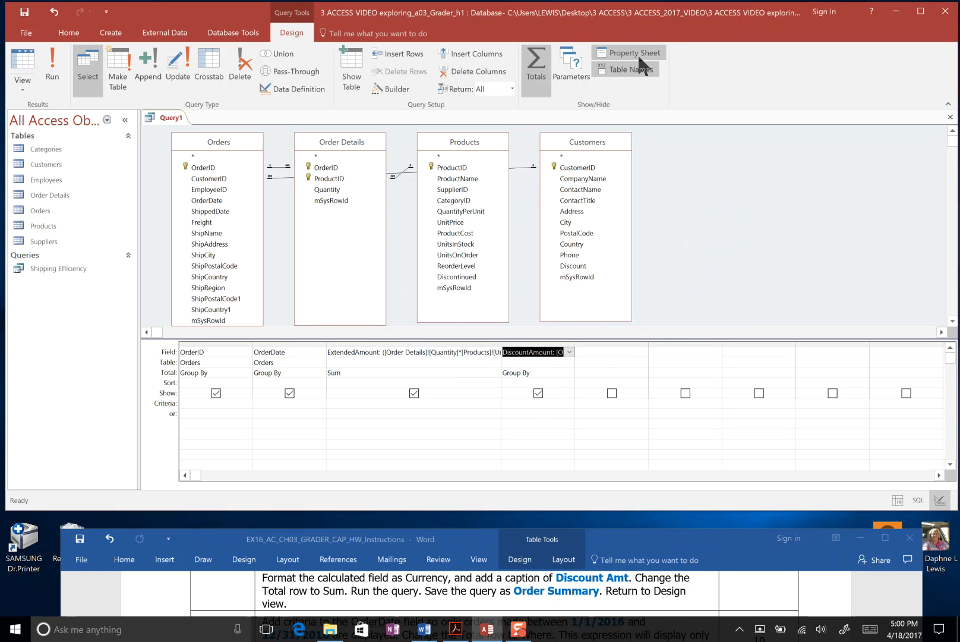
left_click(633, 53)
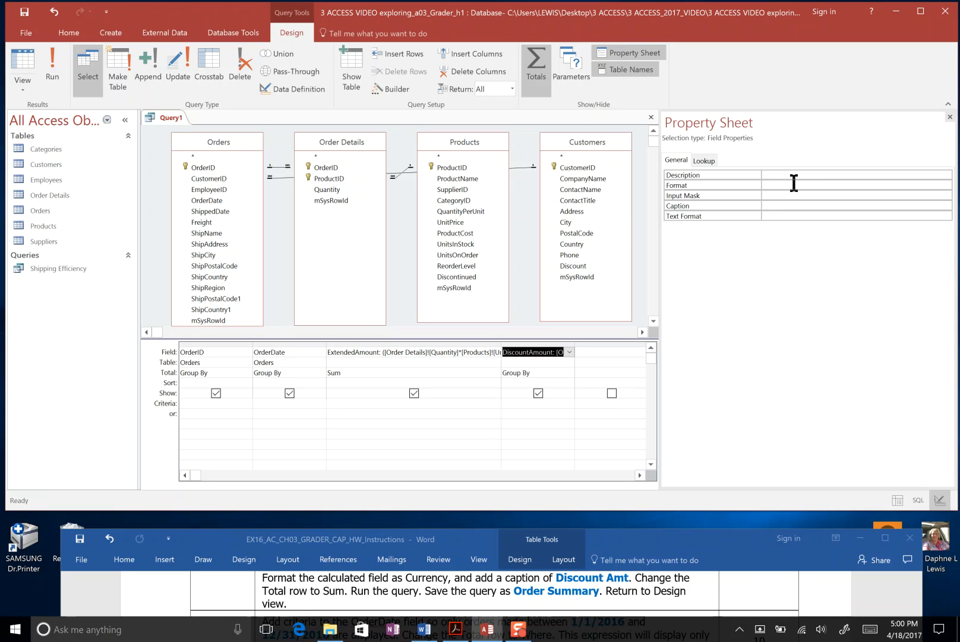
left_click(796, 185)
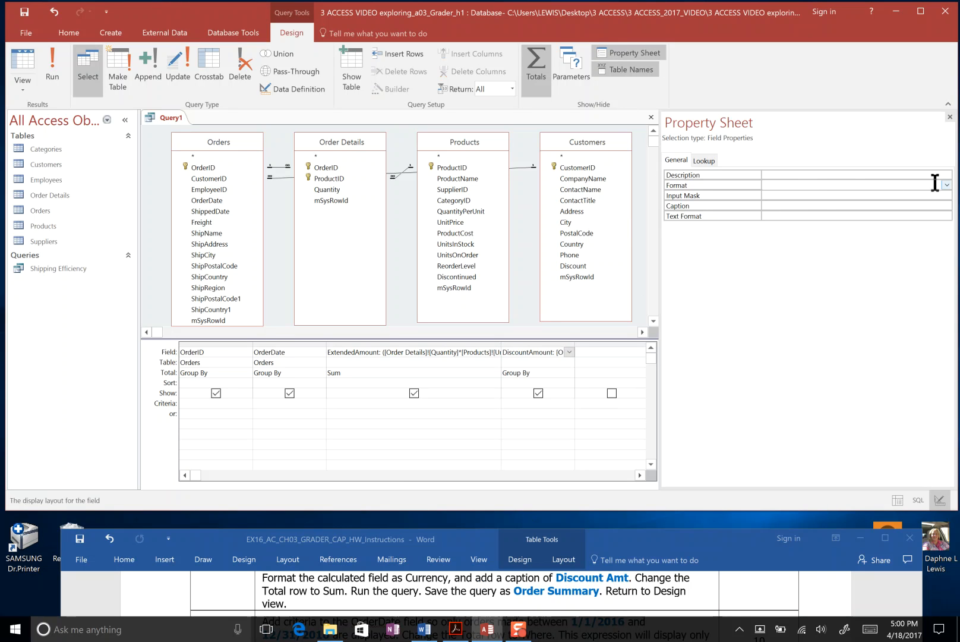
left_click(947, 185)
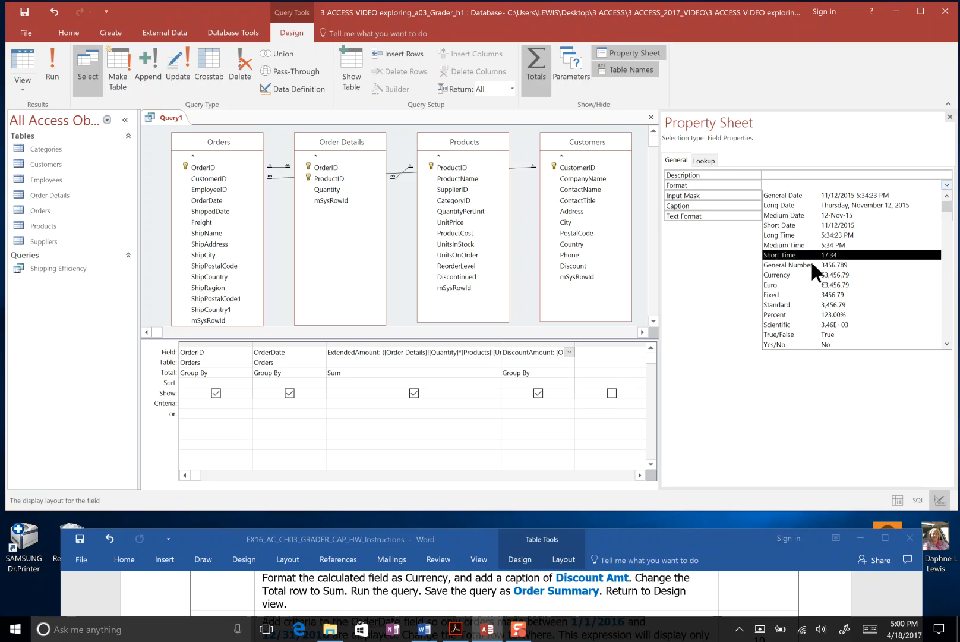
left_click(776, 275)
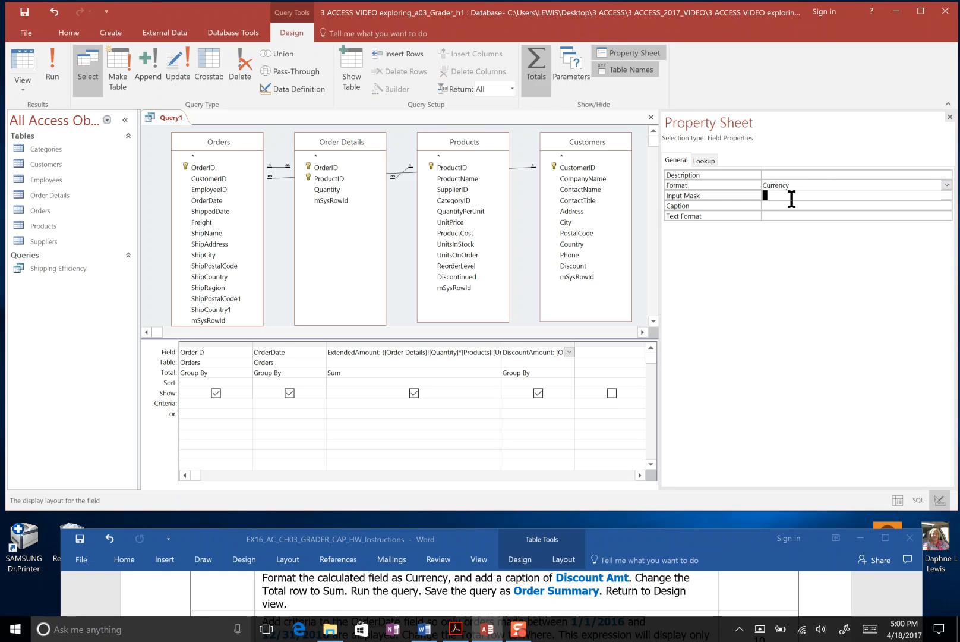
left_click(845, 196)
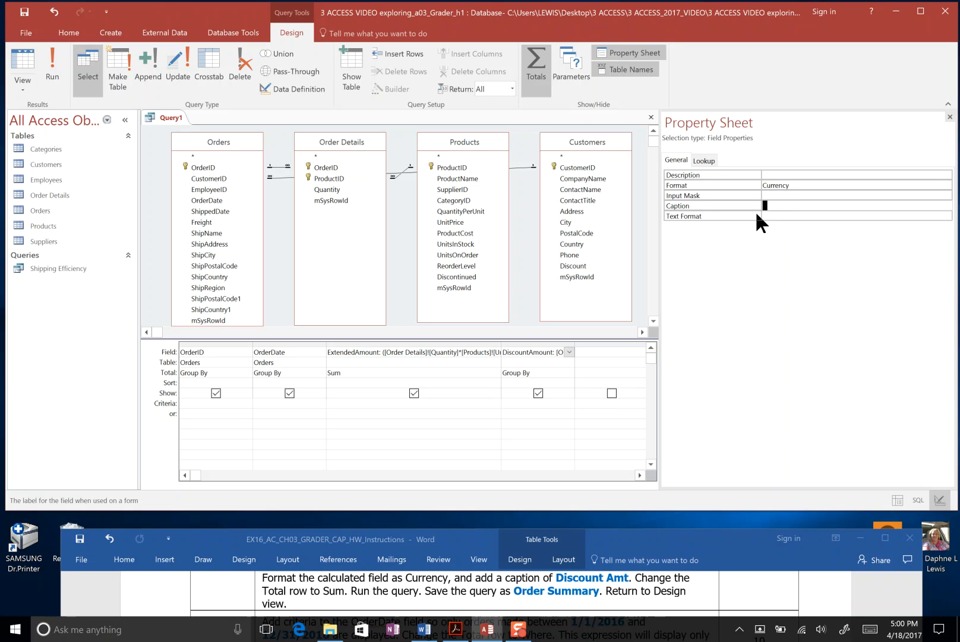
type("Discount")
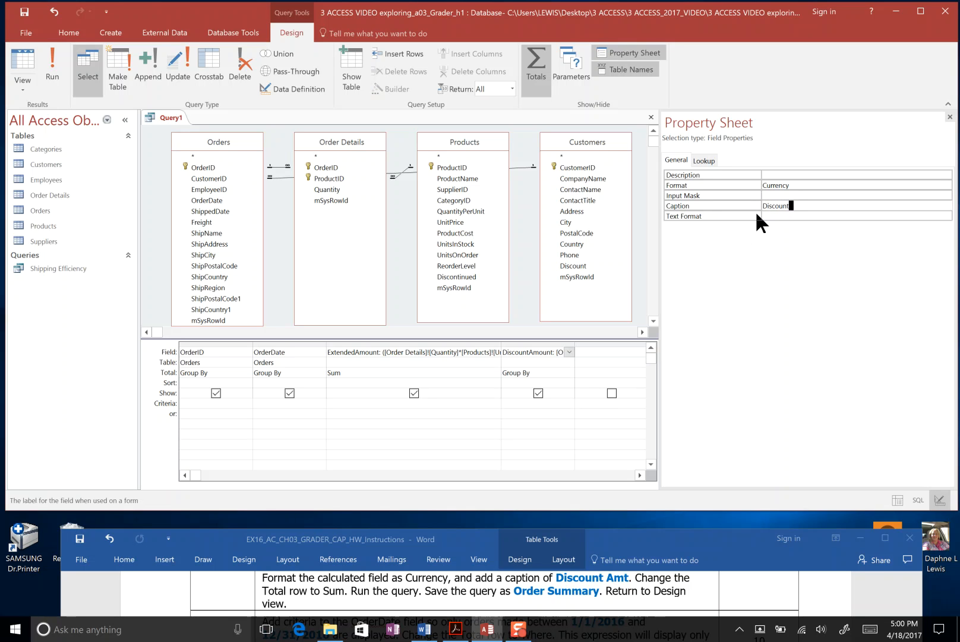
type("Amt")
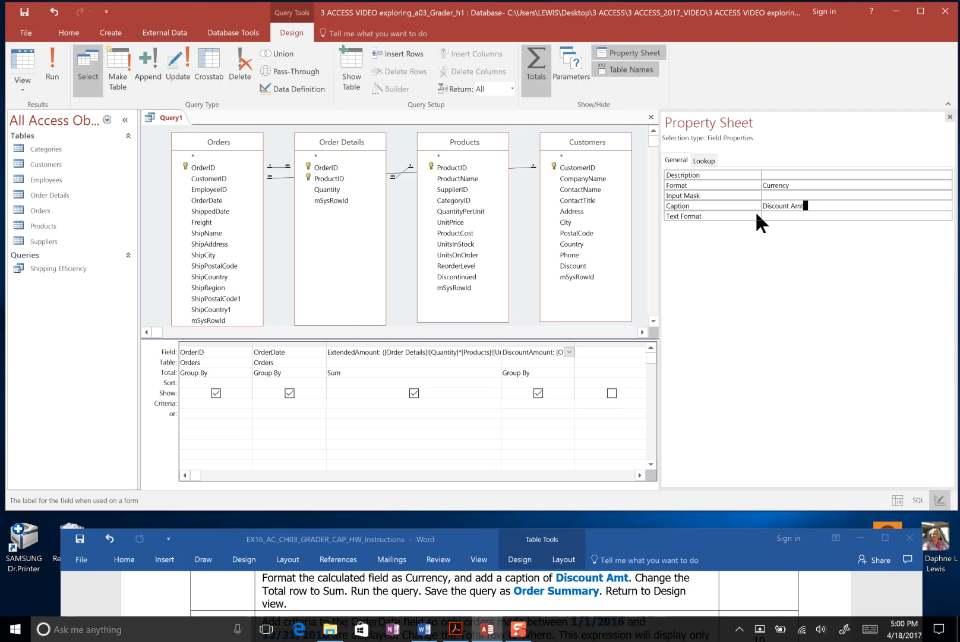
mouse_move(347, 597)
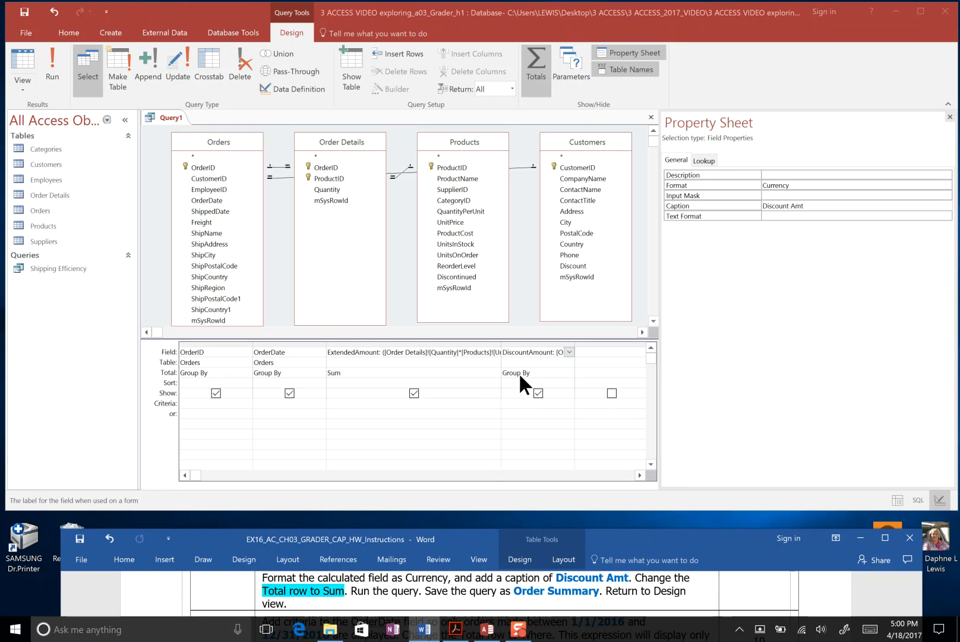
mouse_move(355, 385)
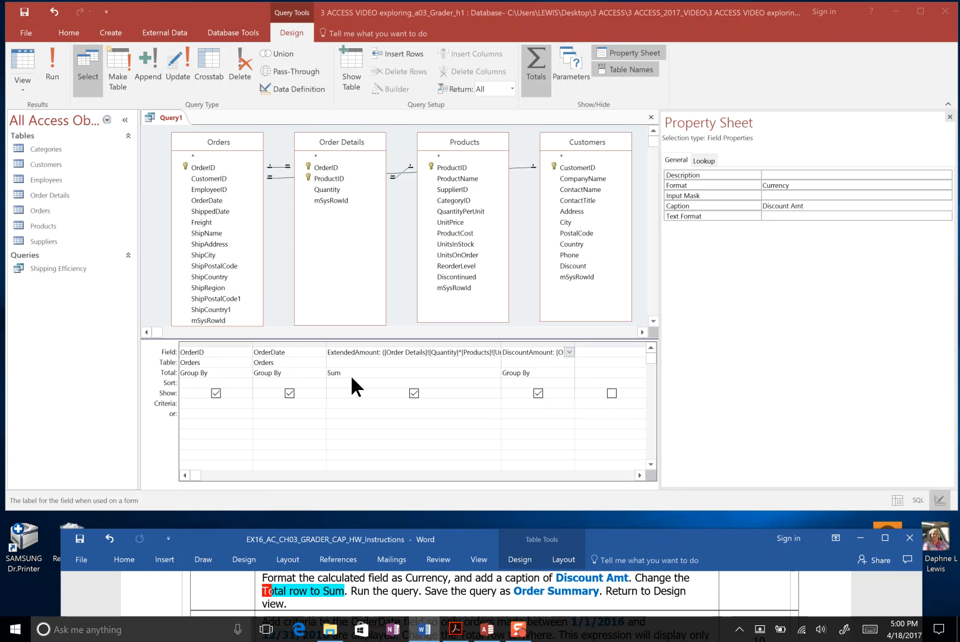
- Set the DiscountAmount Total row to Sum and close the Property Sheet
left_click(567, 373)
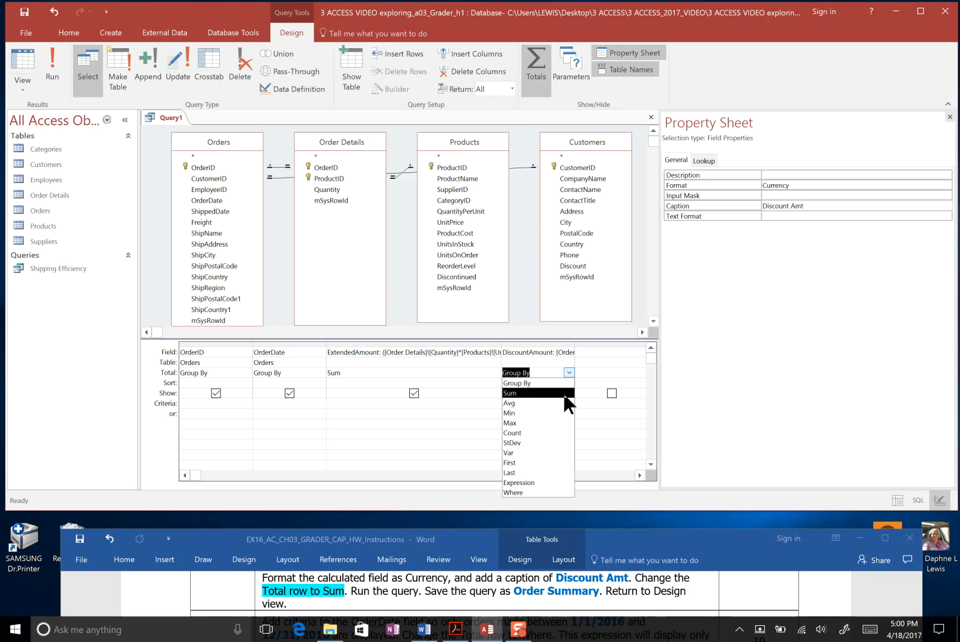
left_click(509, 393)
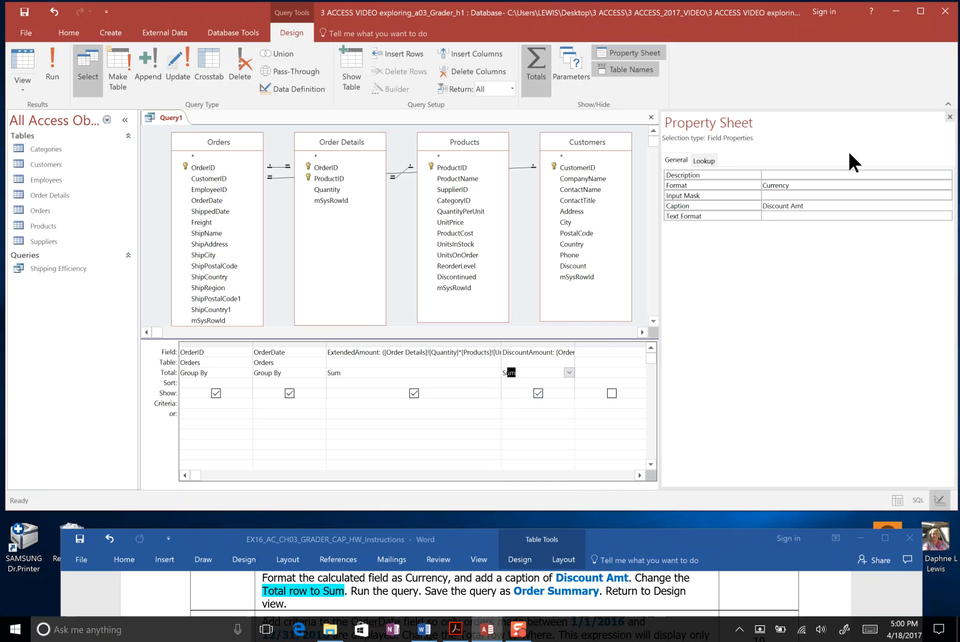
left_click(950, 117)
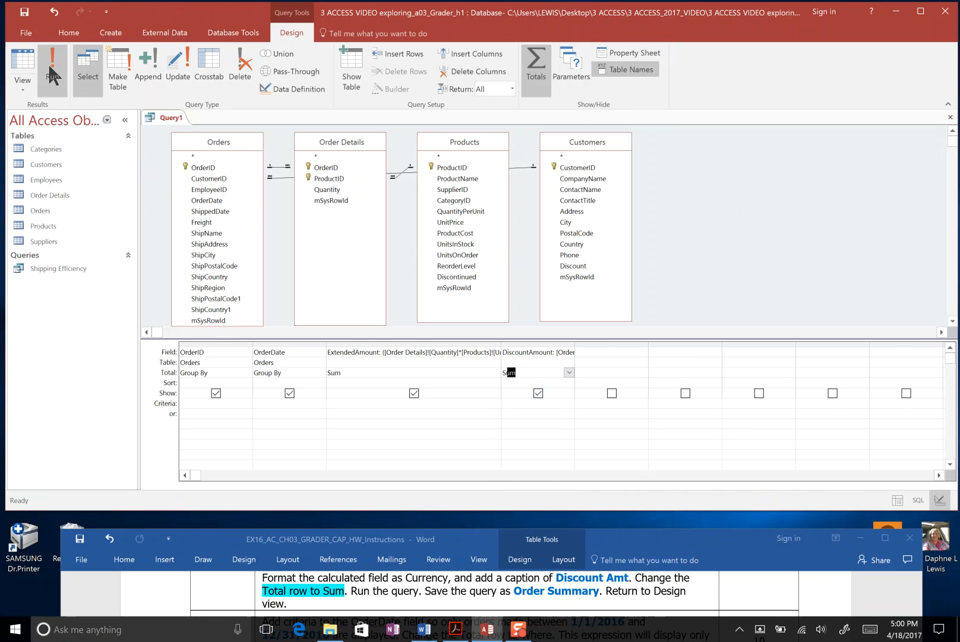
- Run the query to view Order ID, Order Date, Total Dollars and Discount Amt, then return to Design View
left_click(52, 63)
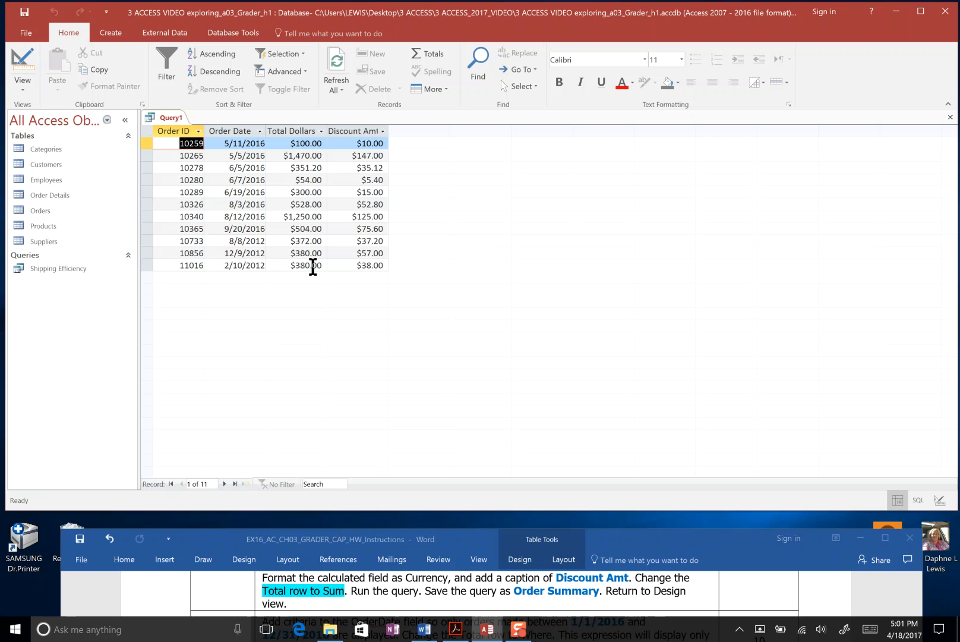
left_click(22, 67)
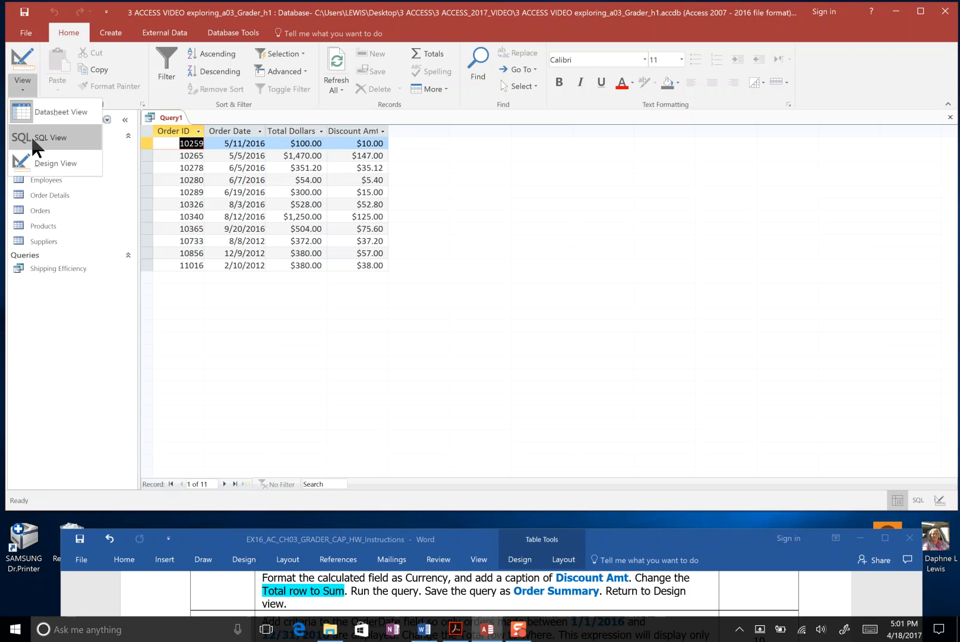
left_click(55, 163)
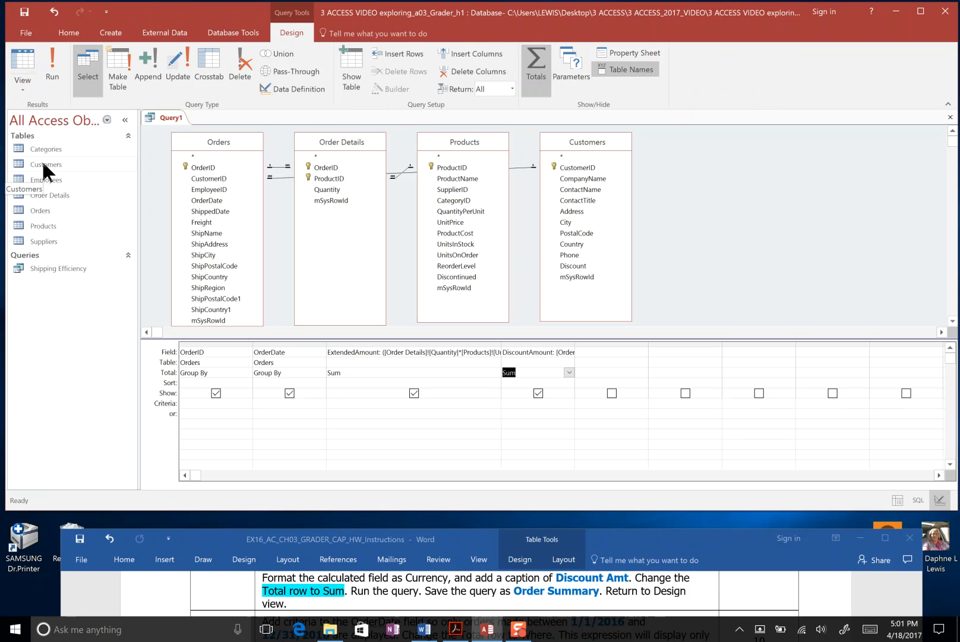